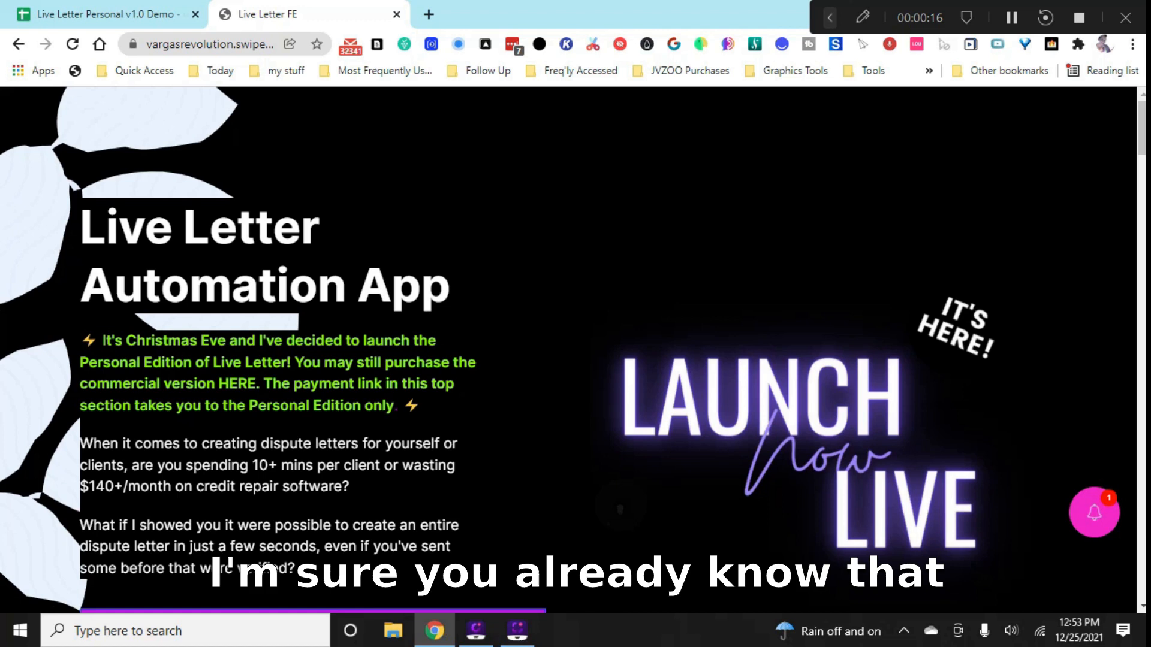
# - Scroll the Live Letter sales page to its videos, then switch to the Personal v1.0 Demo spreadsheet
pyautogui.scroll(-3)
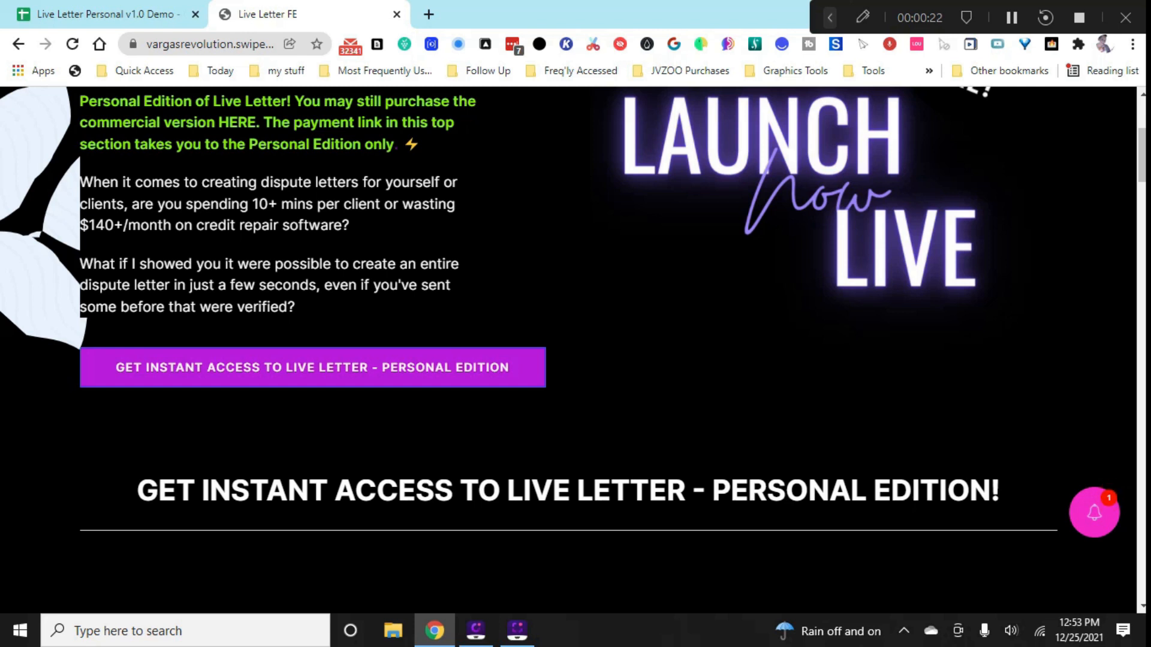
pyautogui.scroll(-3)
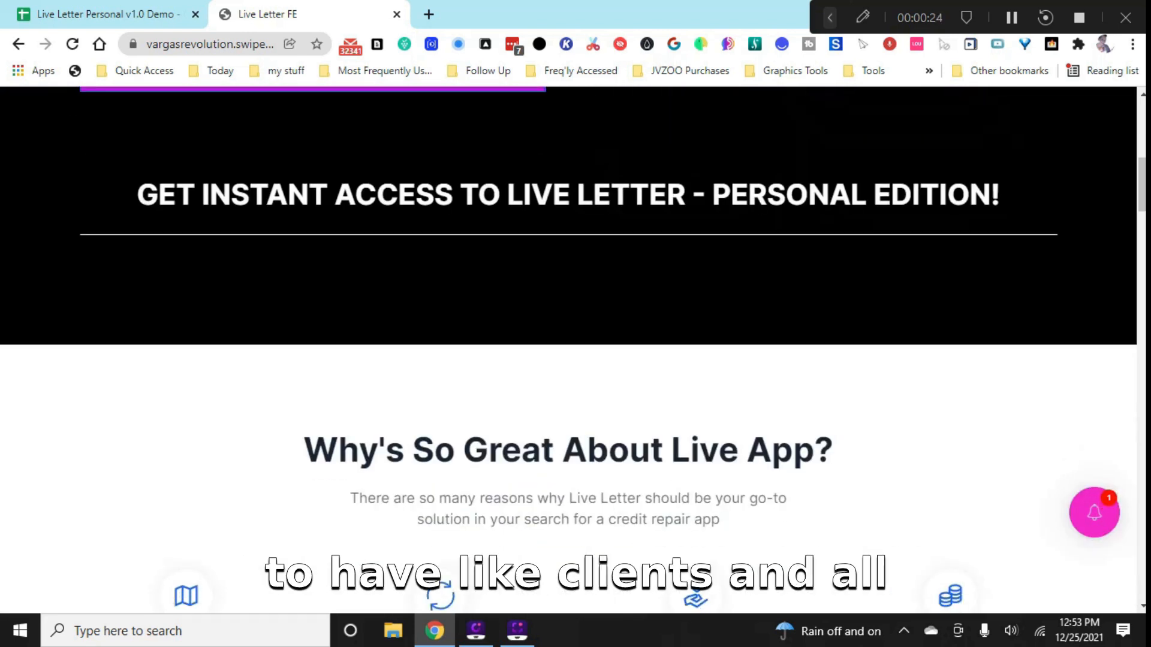
pyautogui.scroll(-3)
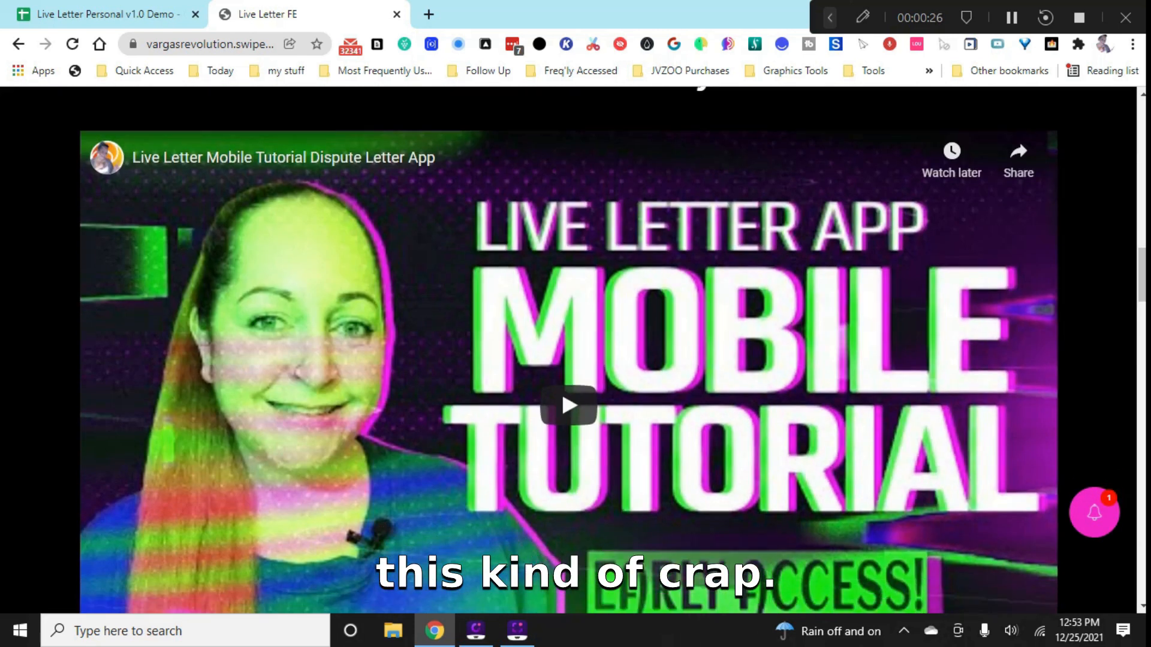
pyautogui.scroll(-3)
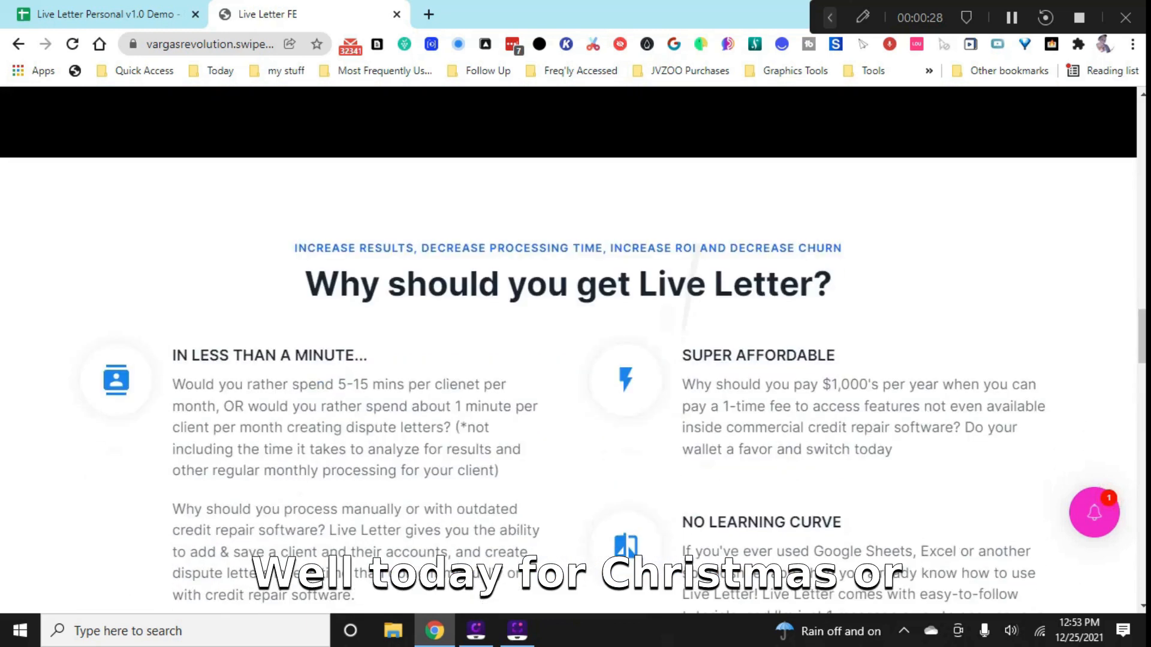
pyautogui.scroll(-3)
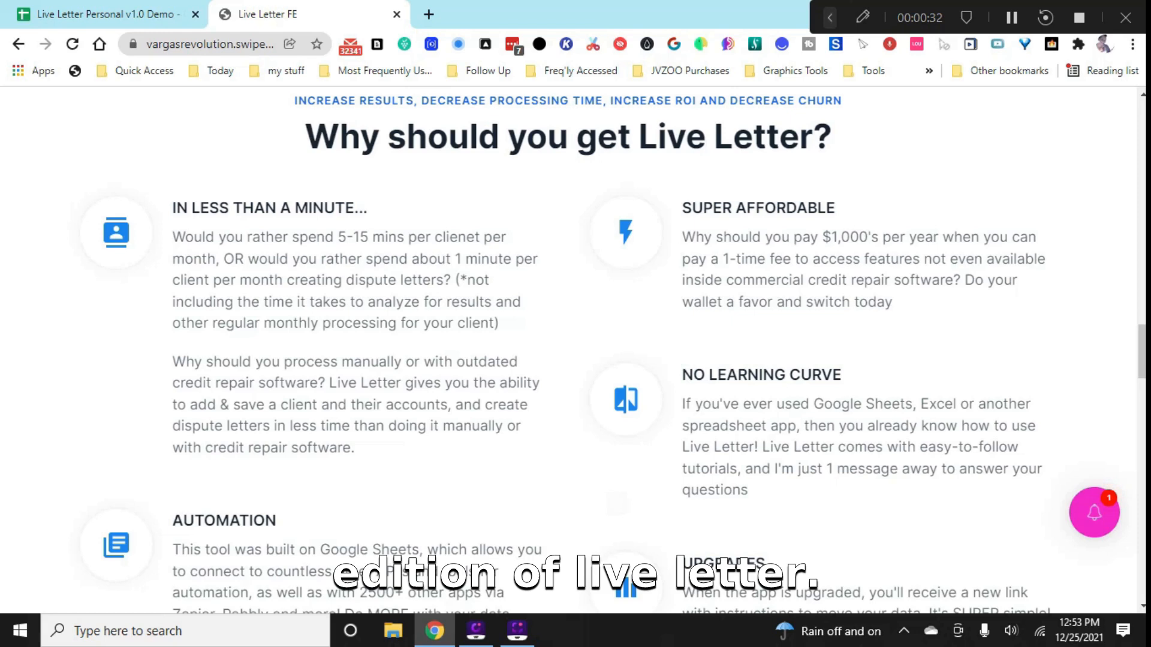
pyautogui.scroll(-3)
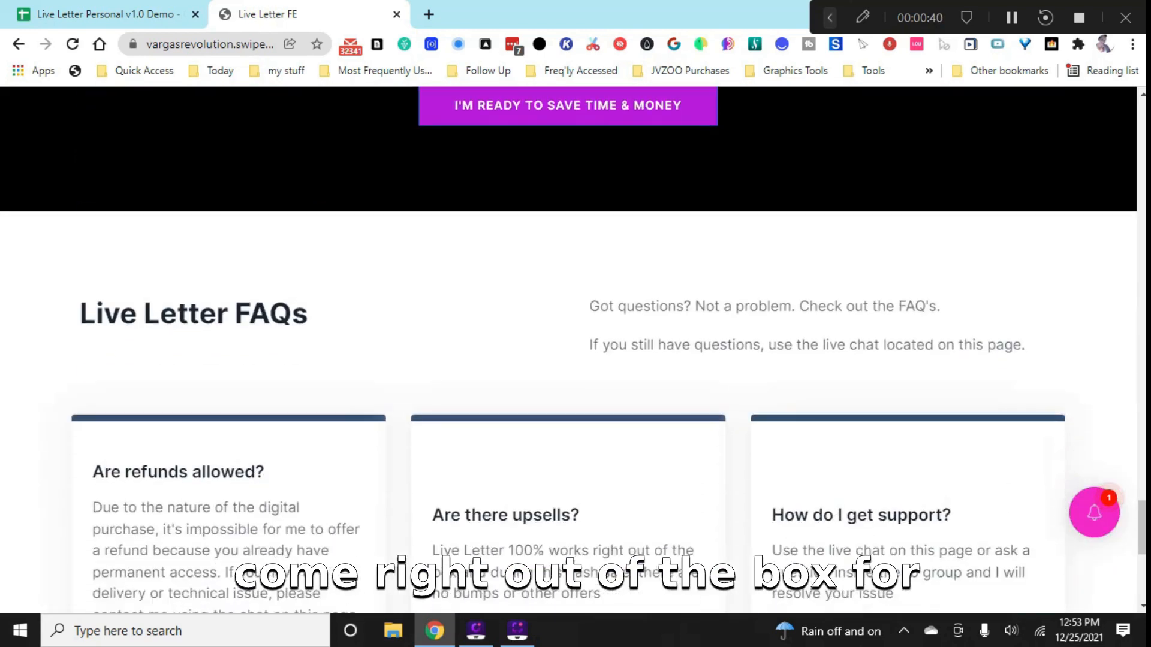
pyautogui.scroll(-3)
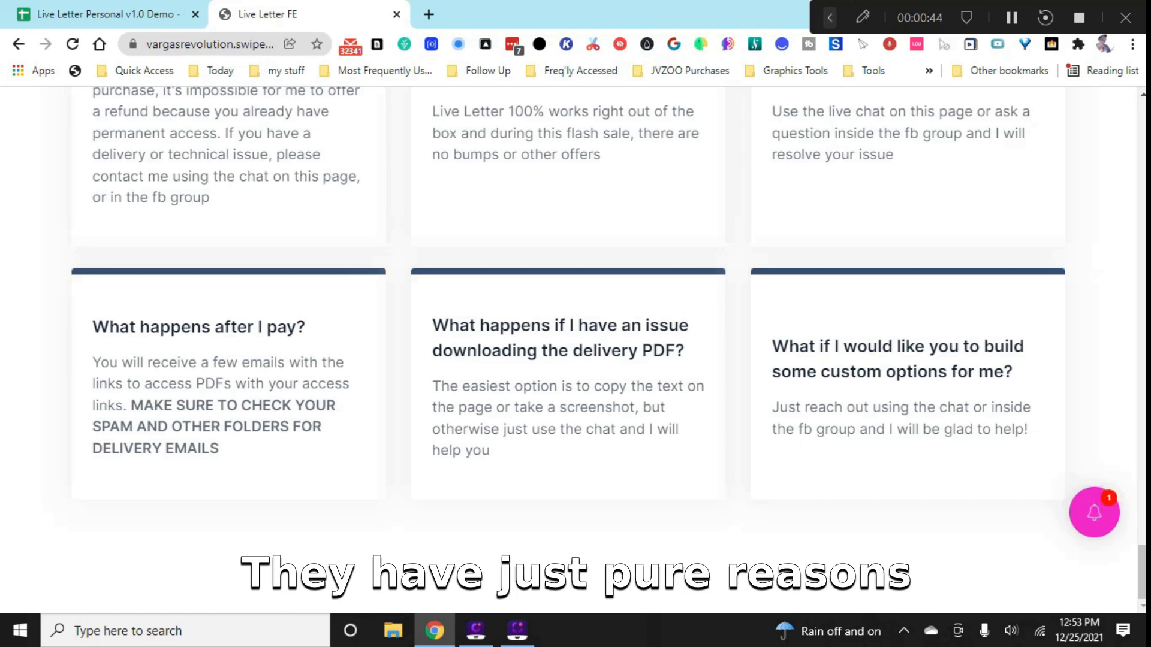
pyautogui.scroll(-3)
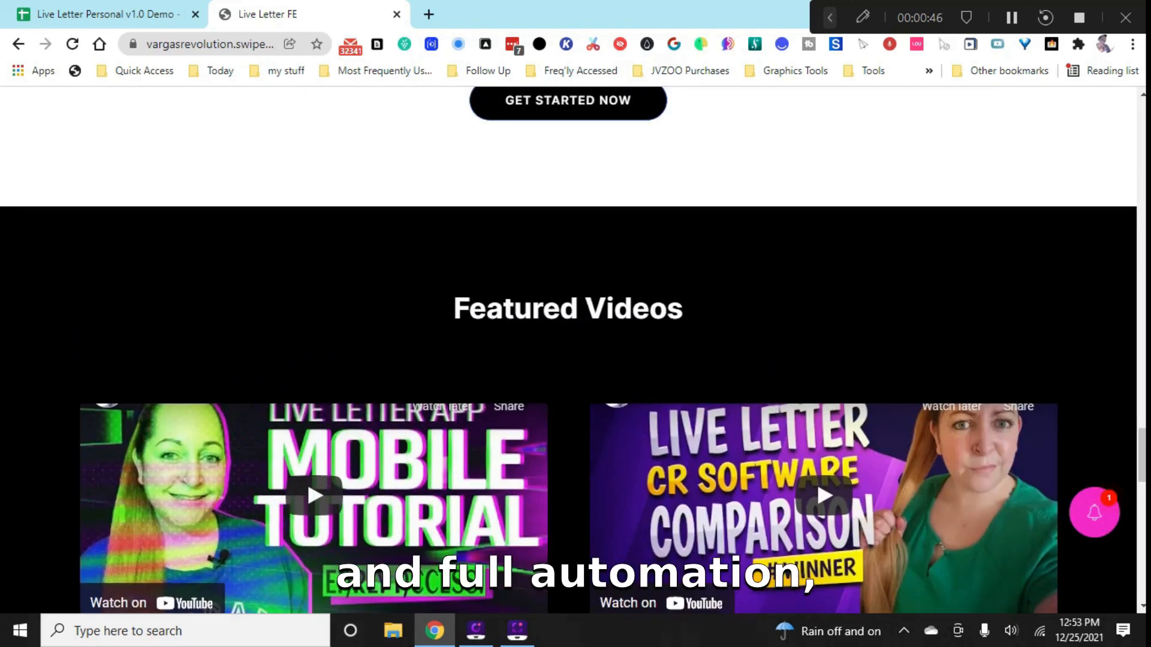
pyautogui.click(103, 14)
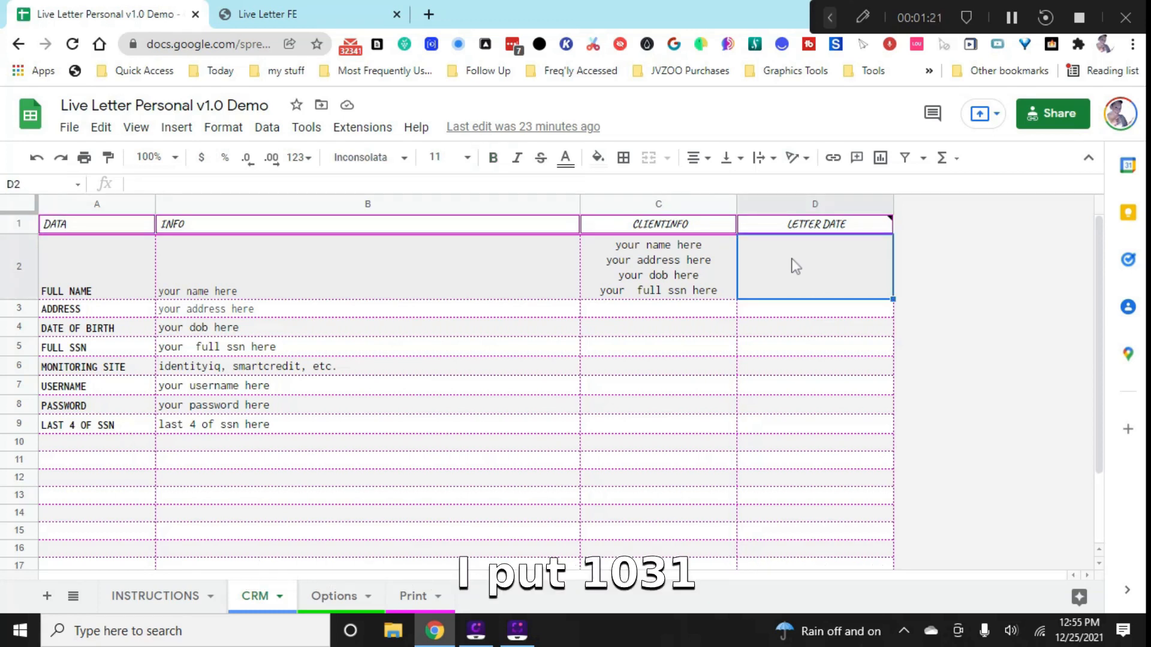
# - Enter 10/31/2021 as the letter date in cell D2
pyautogui.write('10/31/')
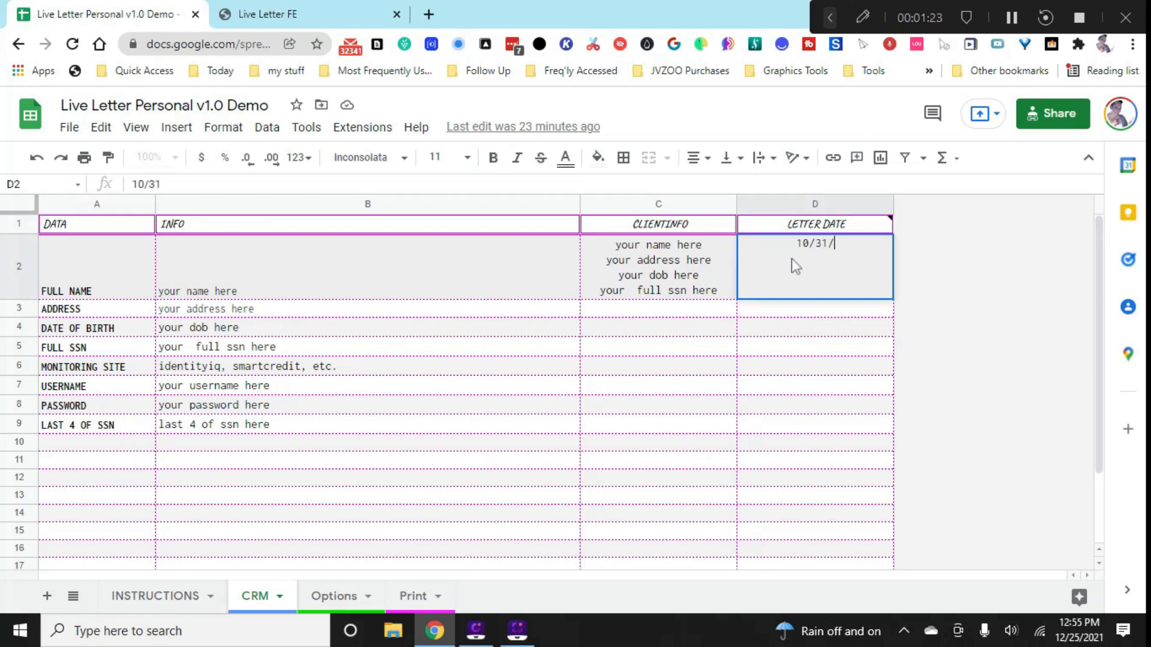
pyautogui.write('2021')
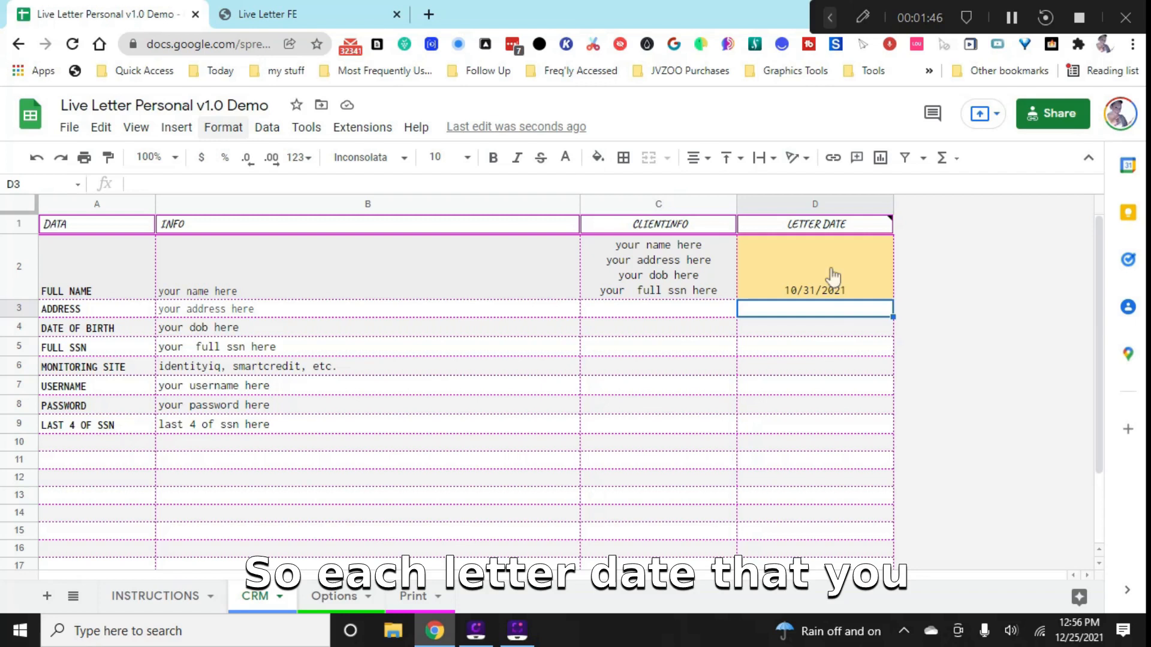
pyautogui.moveTo(807, 420)
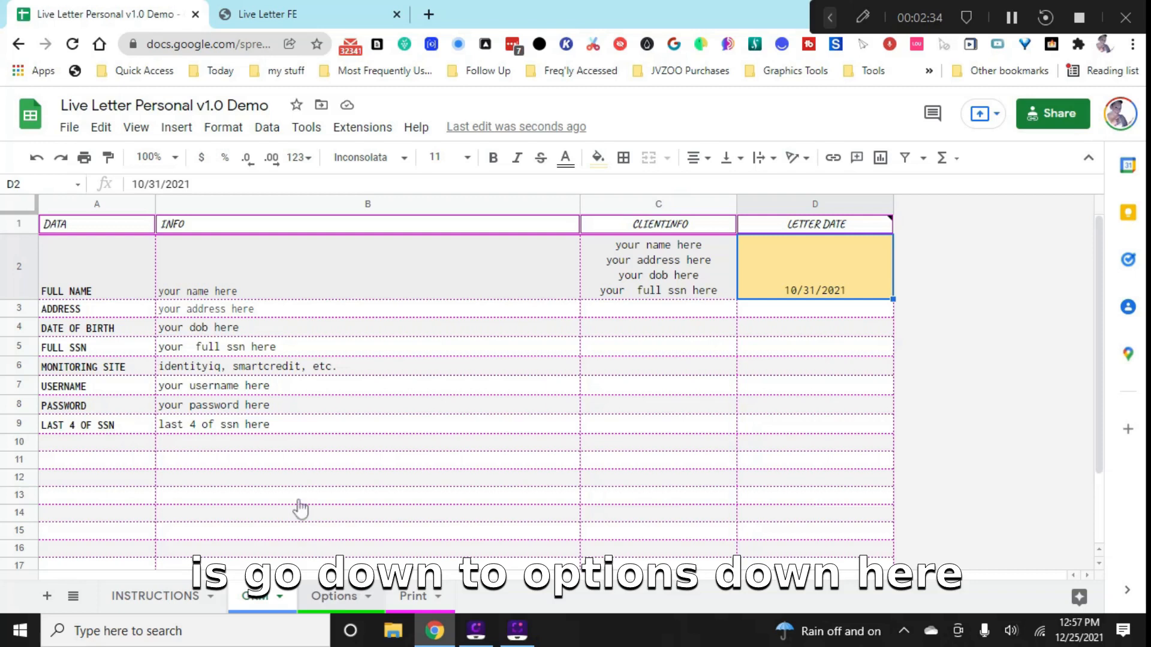
# - On the Options sheet, uncheck the CUSTOM? box in A17 to disable the custom letter
pyautogui.click(333, 596)
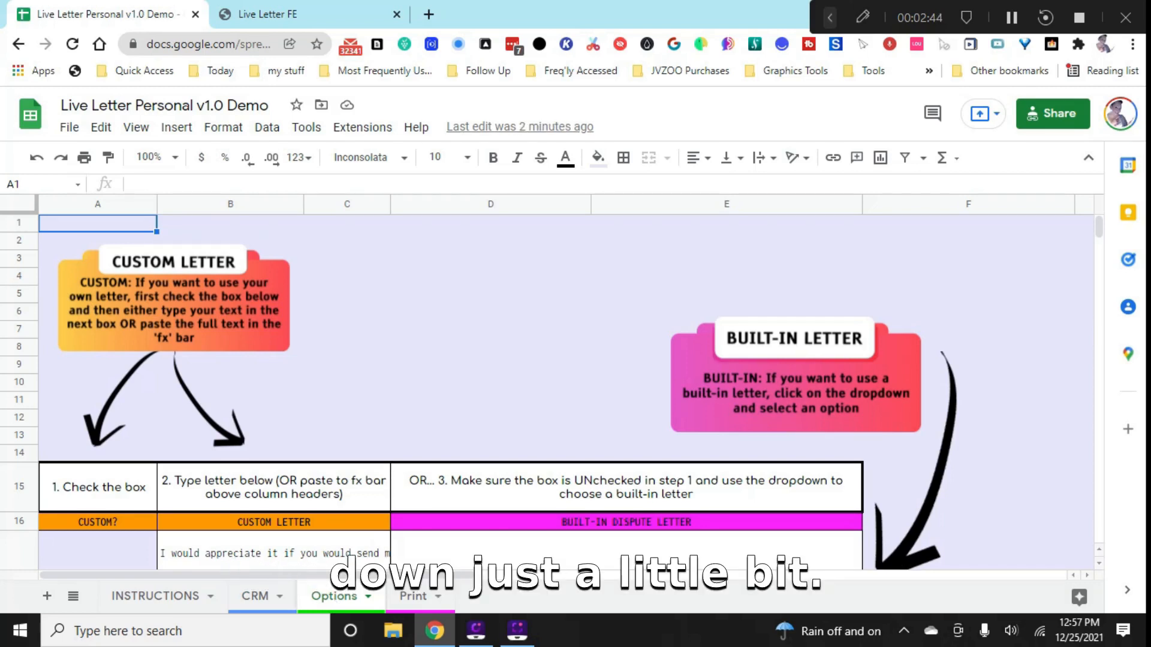
pyautogui.scroll(-3)
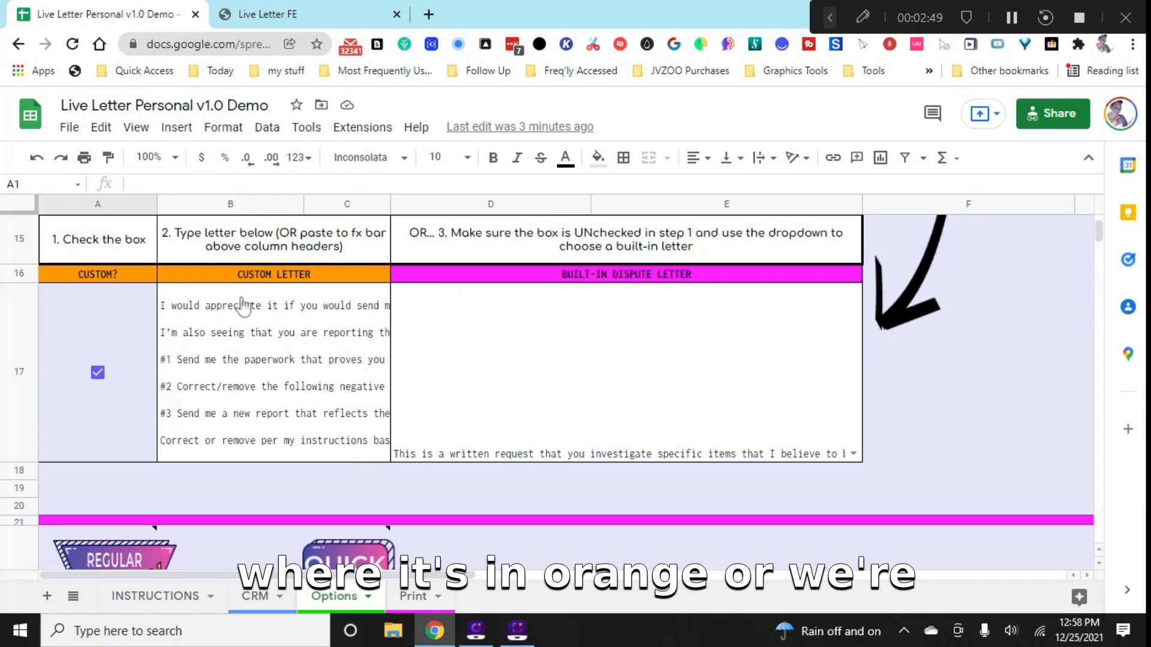
pyautogui.moveTo(650, 175)
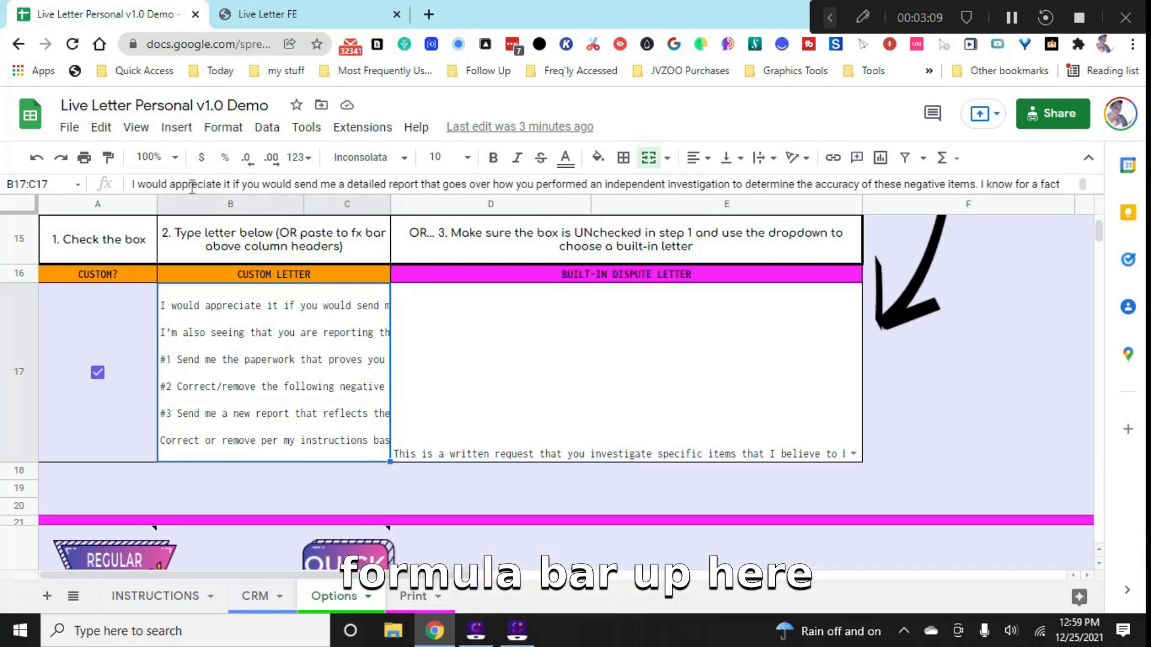
pyautogui.moveTo(153, 228)
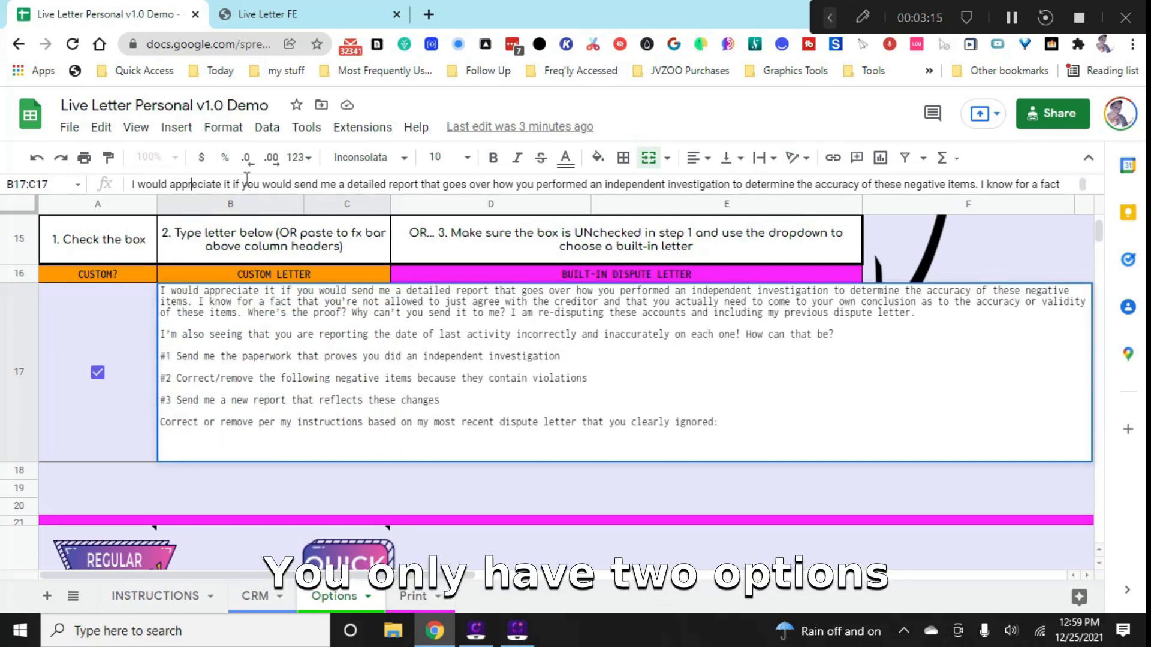
pyautogui.click(97, 373)
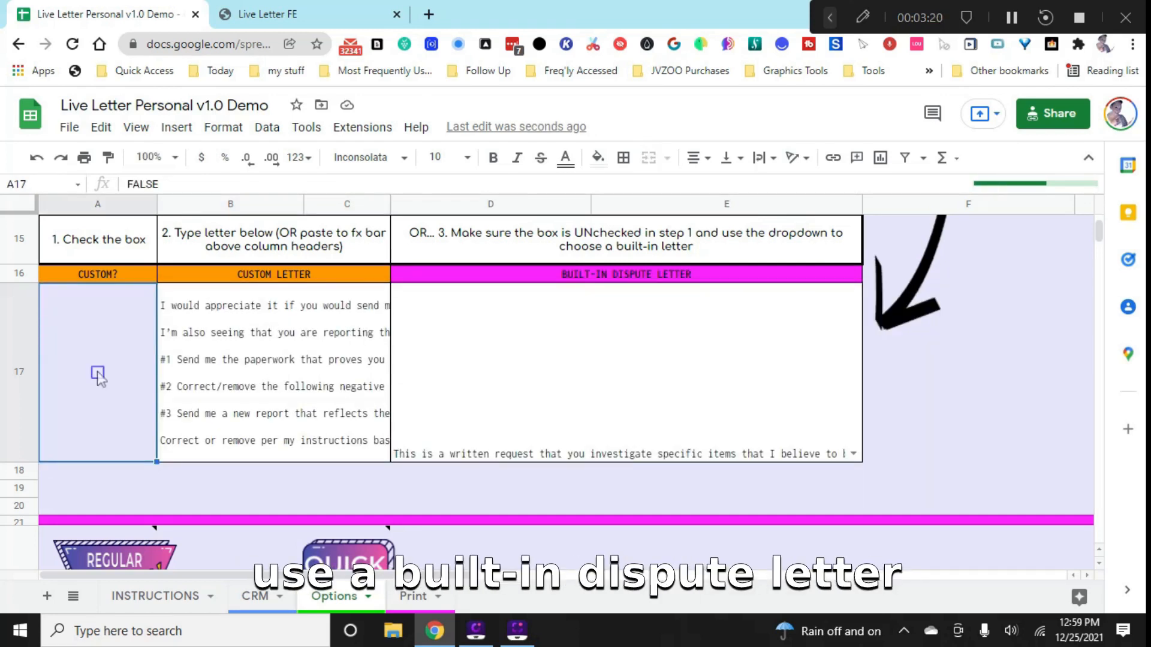
# - Enter creditor amex in B28 and account number 12345 in D28
pyautogui.scroll(-3)
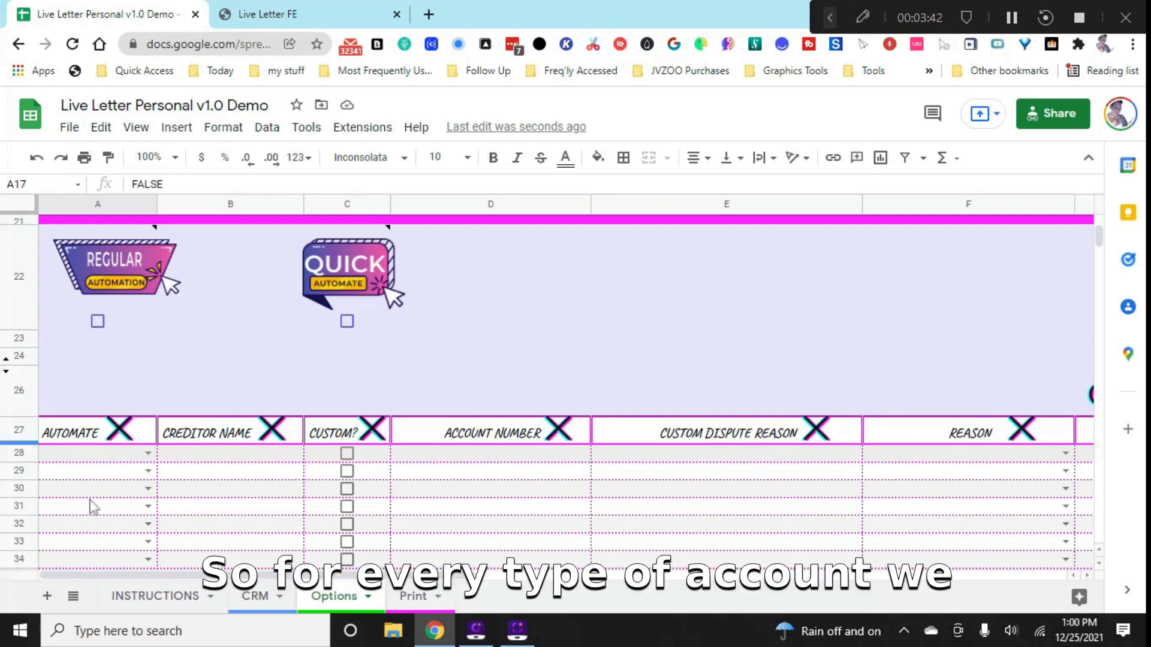
pyautogui.click(230, 453)
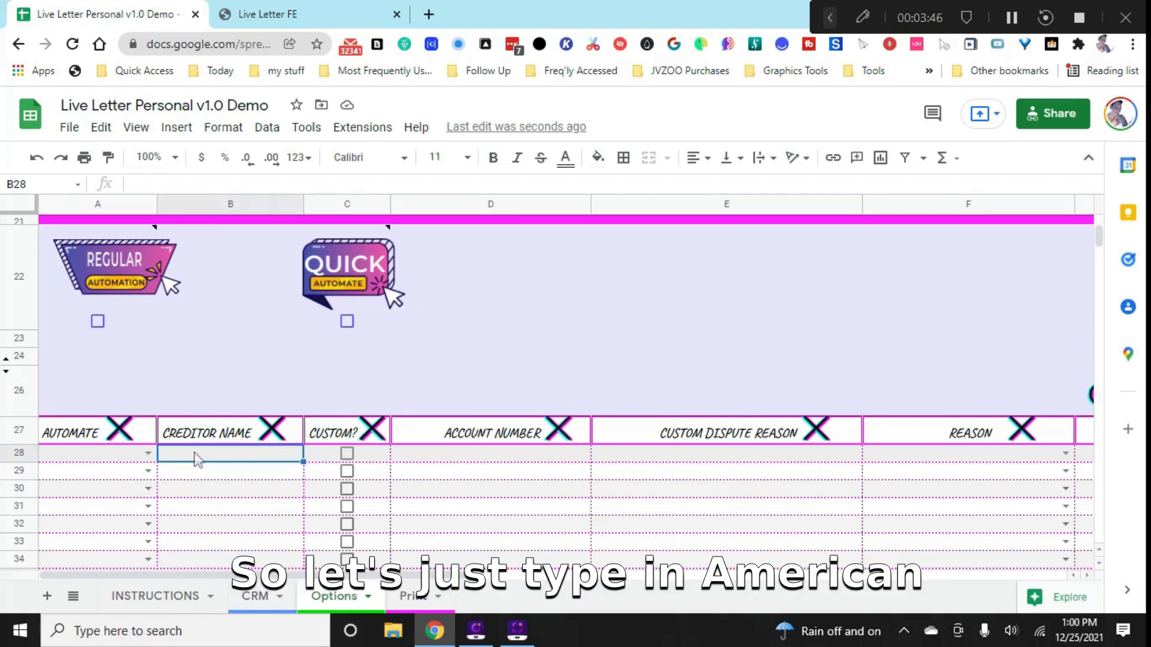
pyautogui.write('amex')
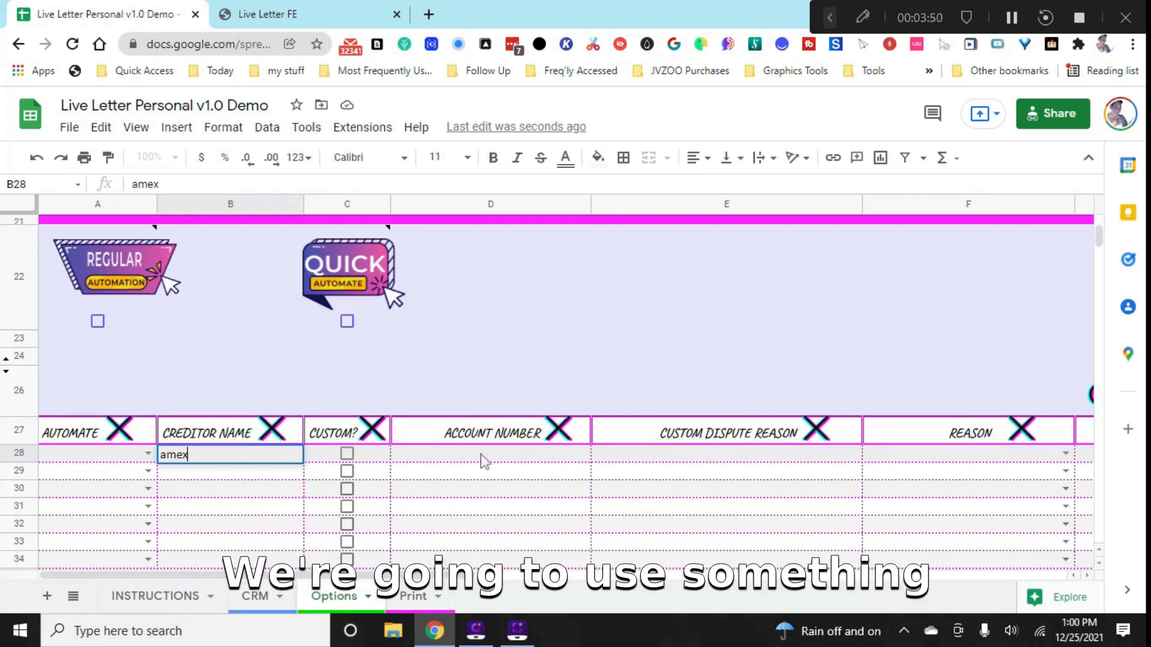
pyautogui.click(489, 454)
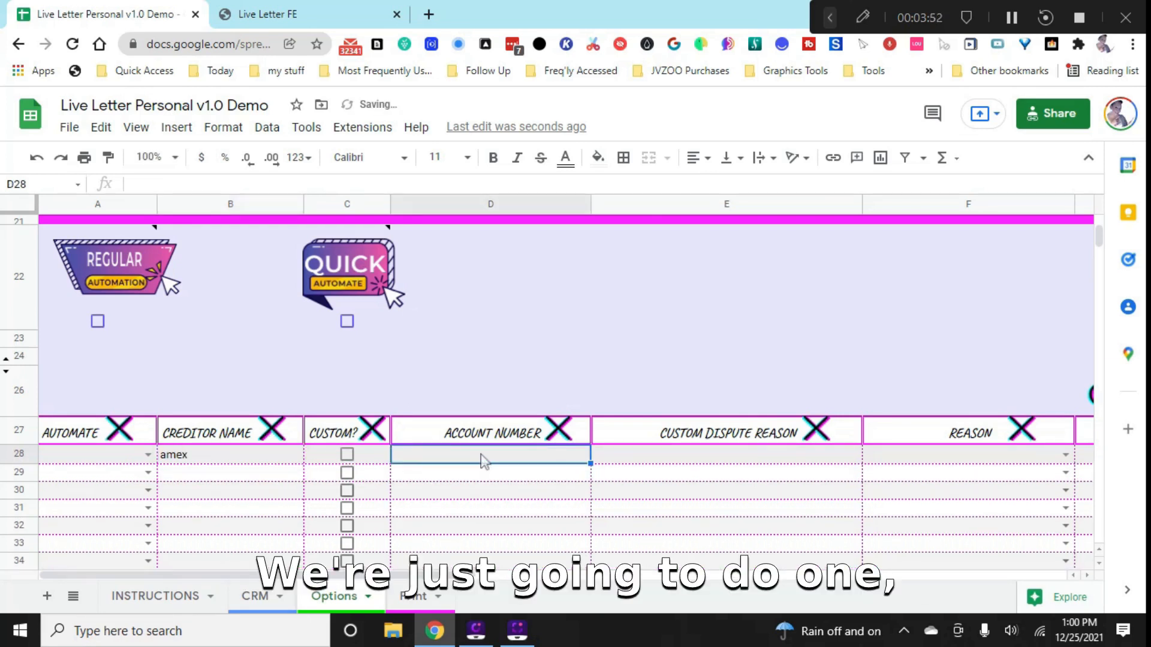
pyautogui.write('1234')
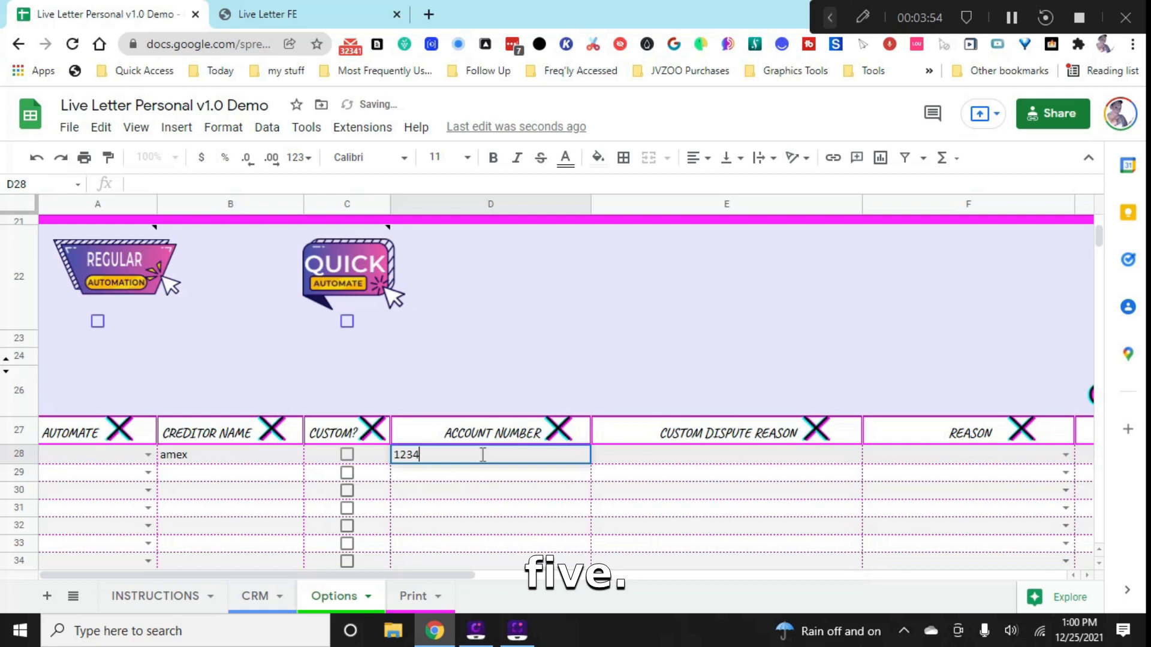
pyautogui.write('5')
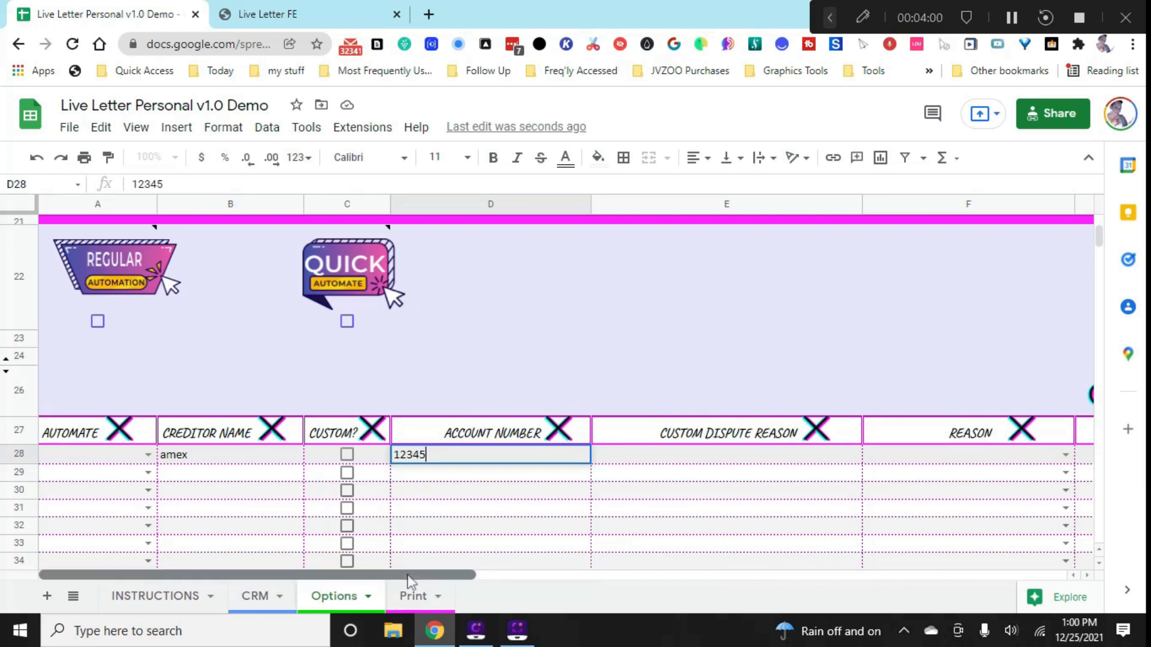
# - View the Reason and EX/EQ/TU columns and tick the Custom option for account 12345
pyautogui.hscroll(3)
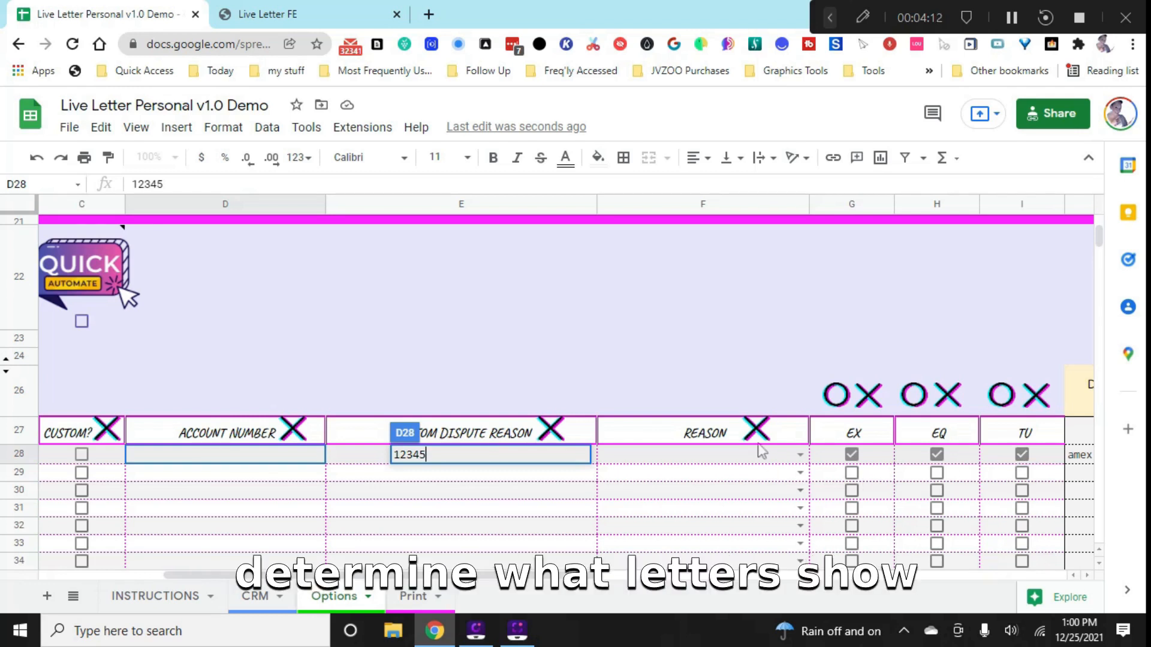
pyautogui.moveTo(717, 392)
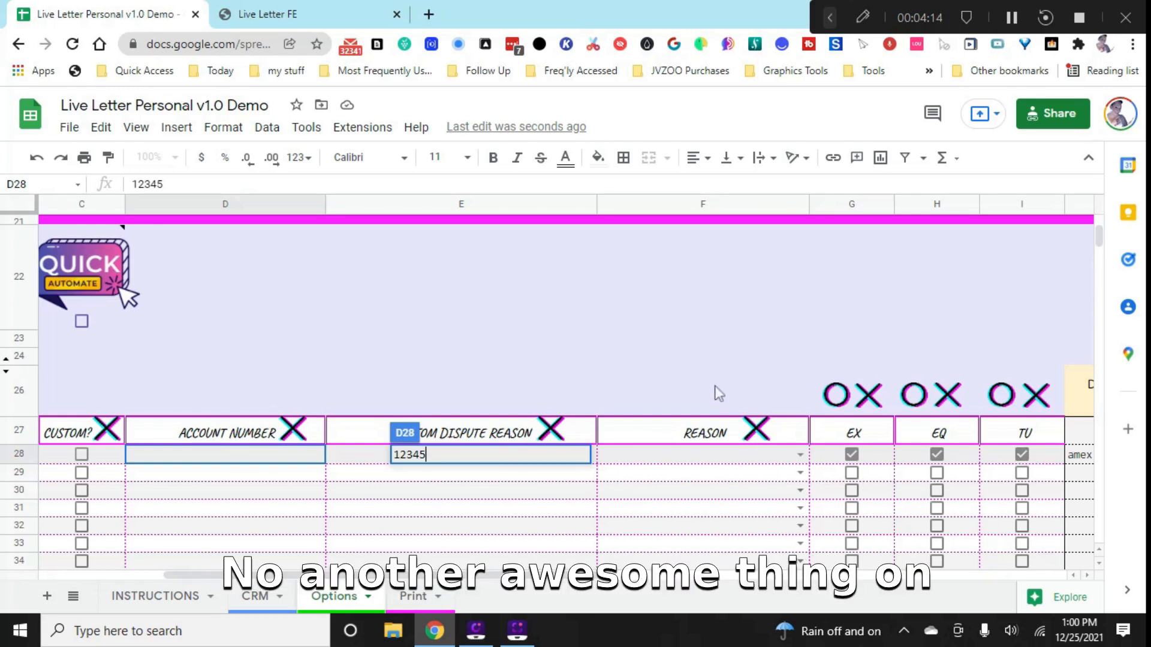
pyautogui.moveTo(703, 374)
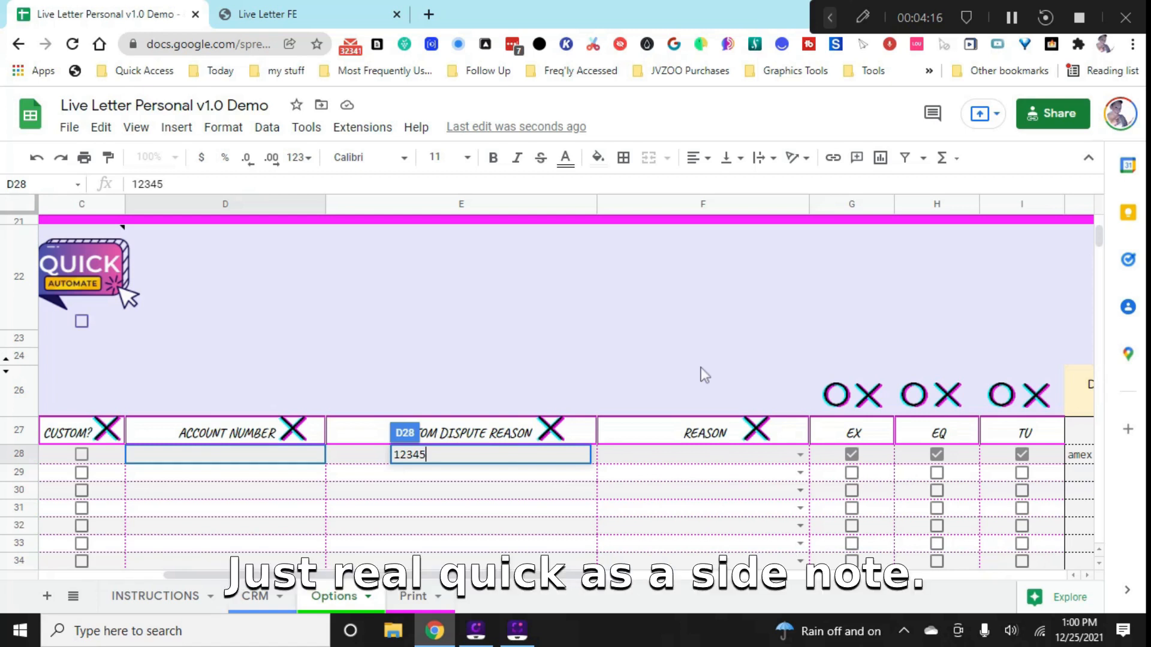
pyautogui.moveTo(1003, 457)
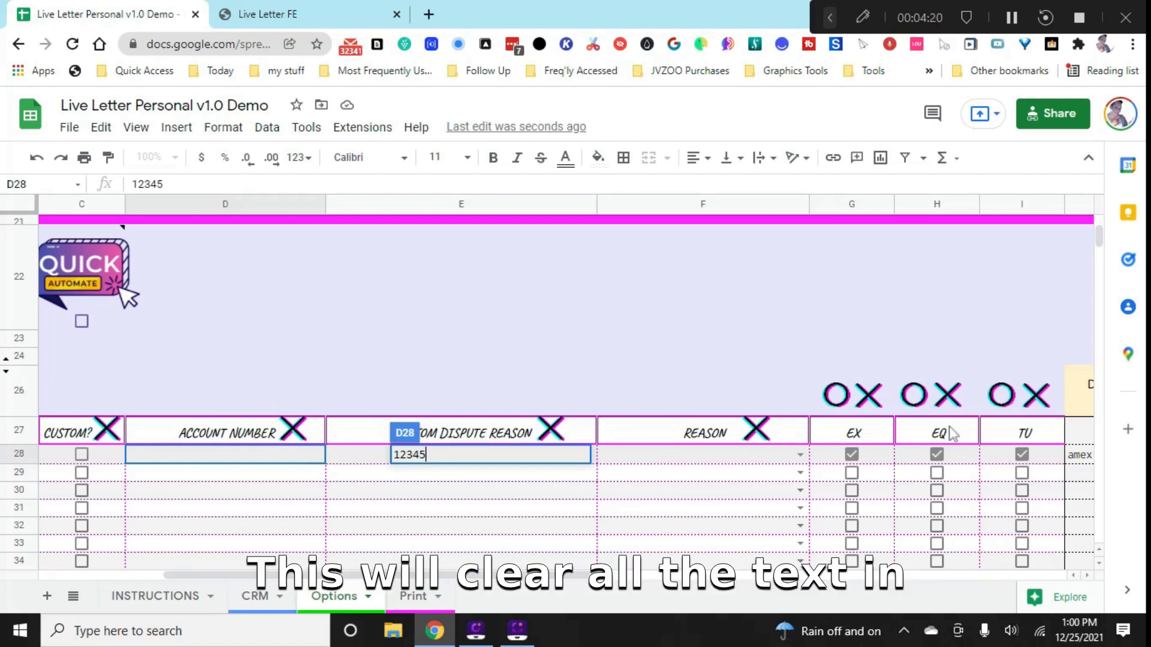
pyautogui.moveTo(846, 446)
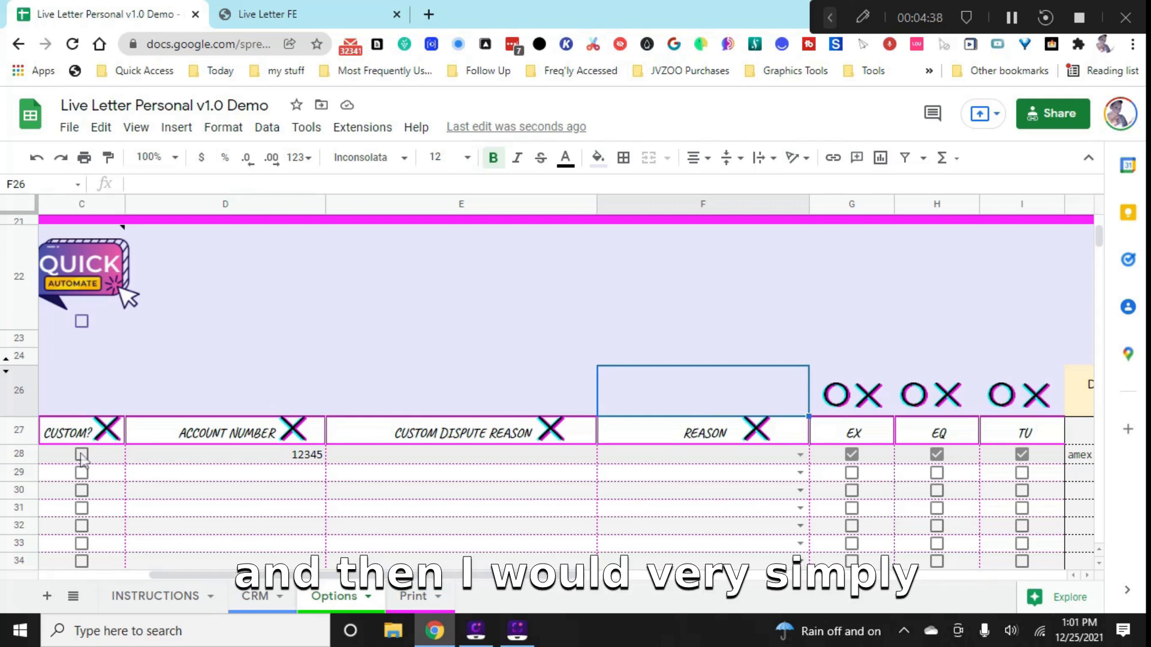
pyautogui.click(82, 453)
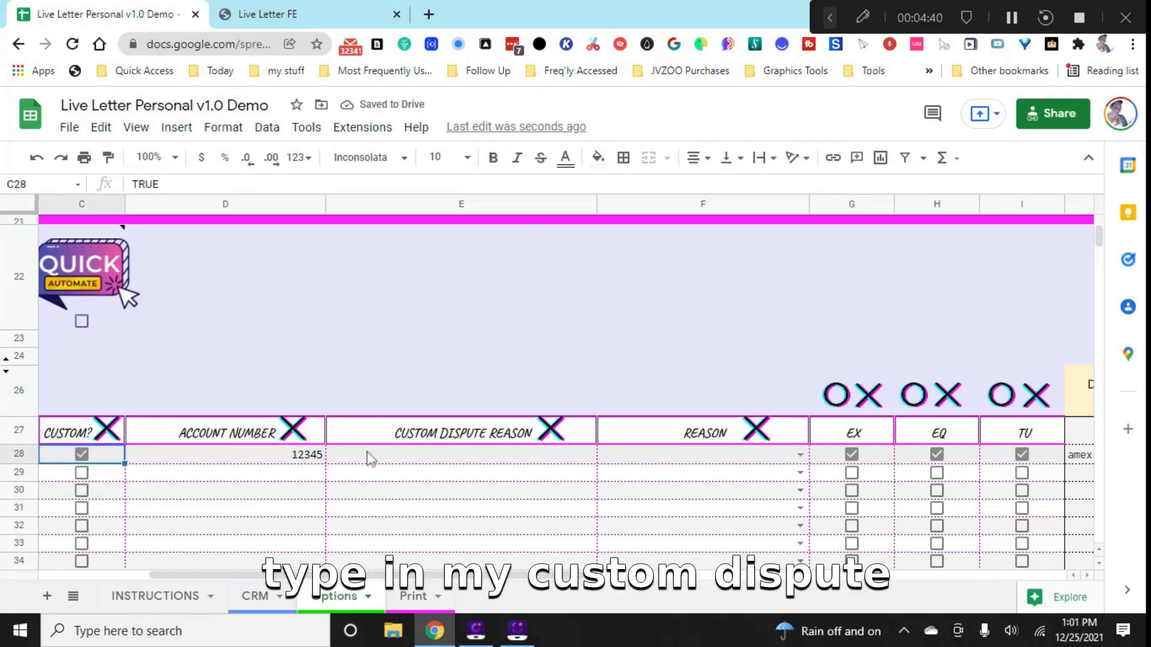
# - Type 'belongs to my sister, delete' as account 12345's custom reason, then clear it
pyautogui.click(461, 454)
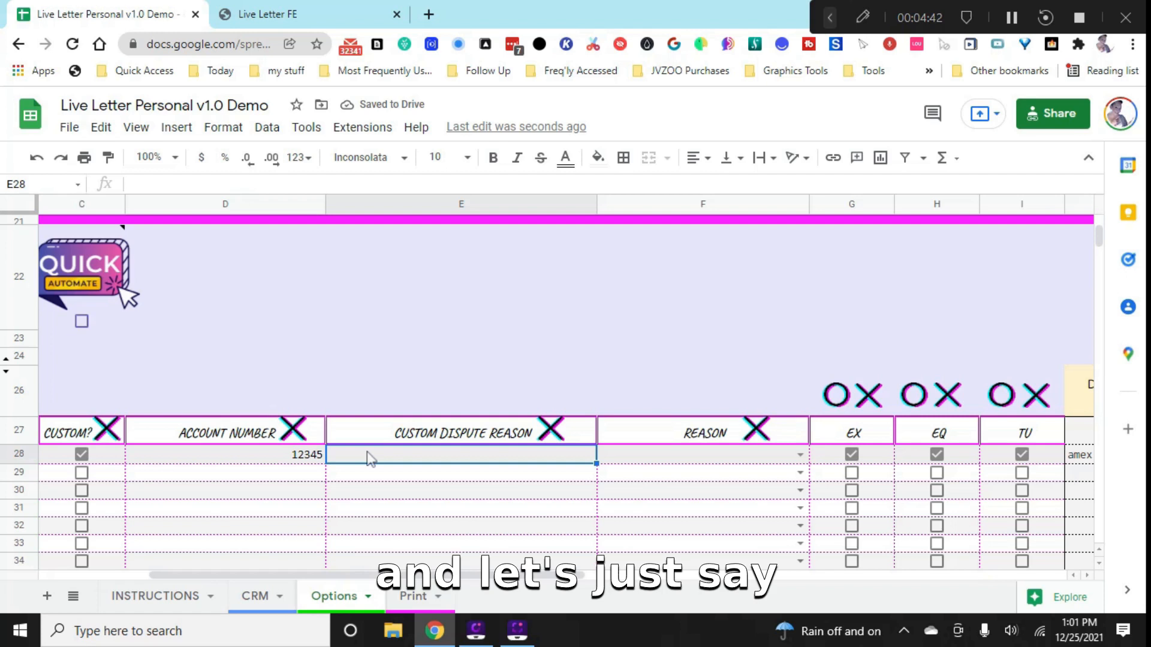
pyautogui.write('belongs to')
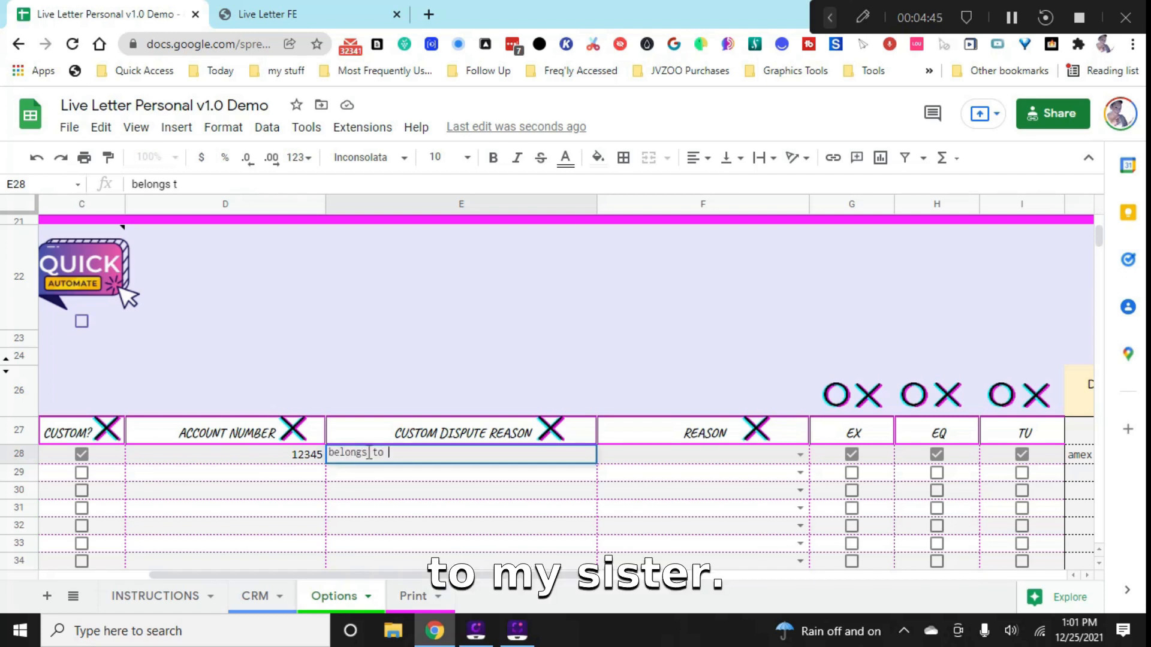
pyautogui.write('my sister, de')
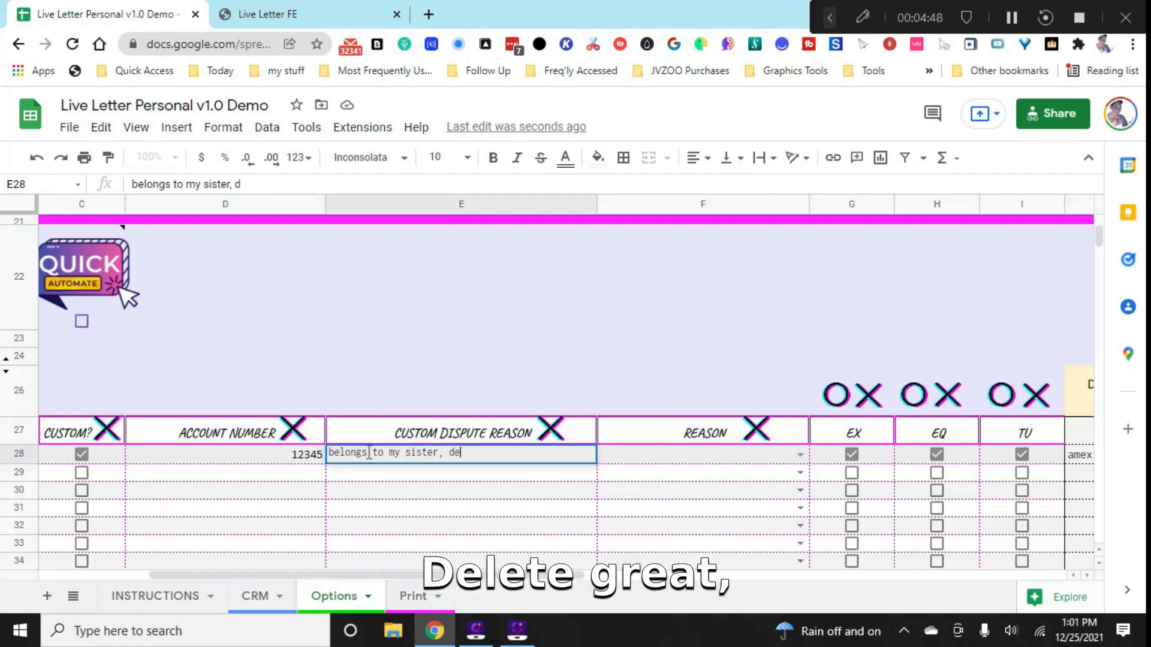
pyautogui.write('lete')
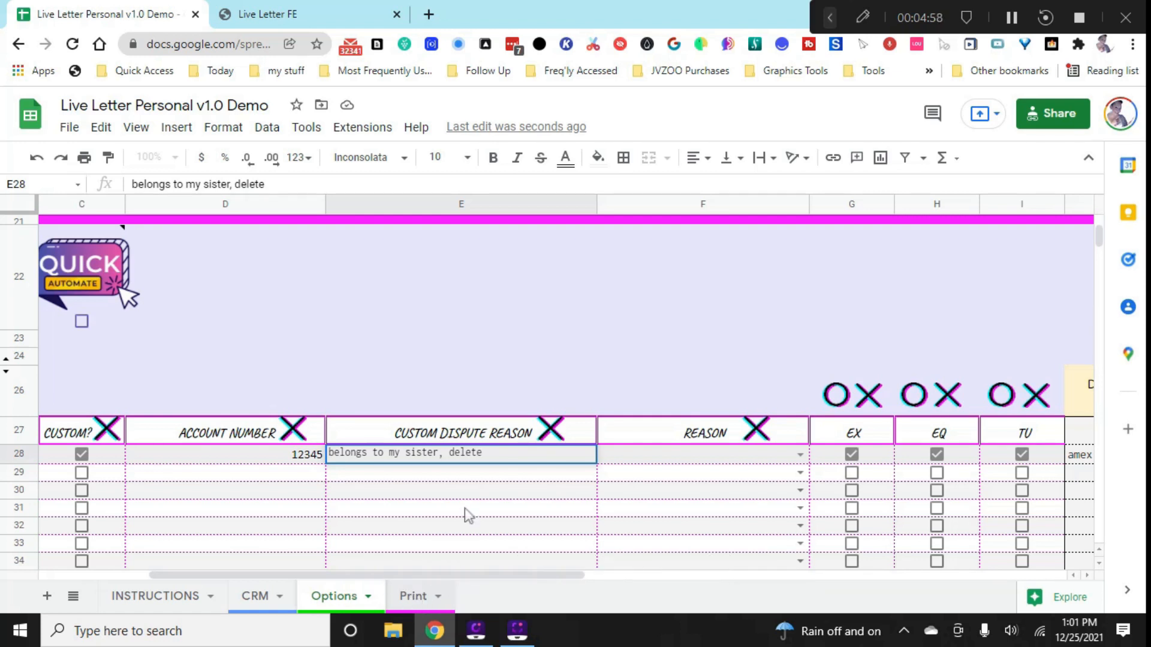
pyautogui.moveTo(356, 472)
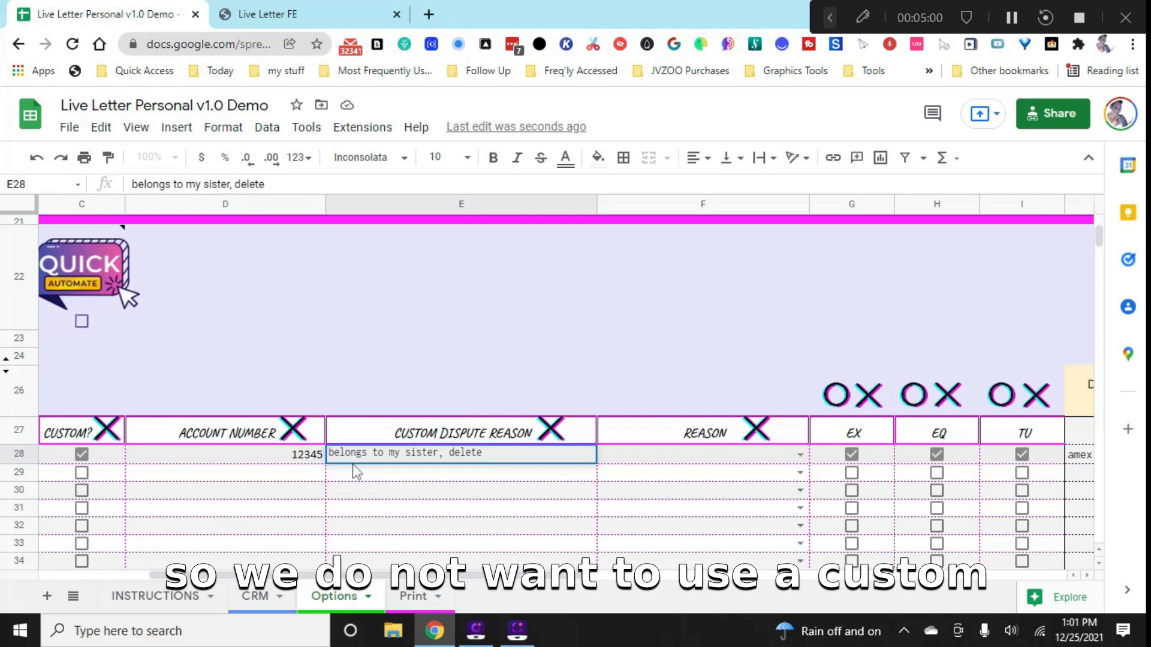
pyautogui.moveTo(559, 466)
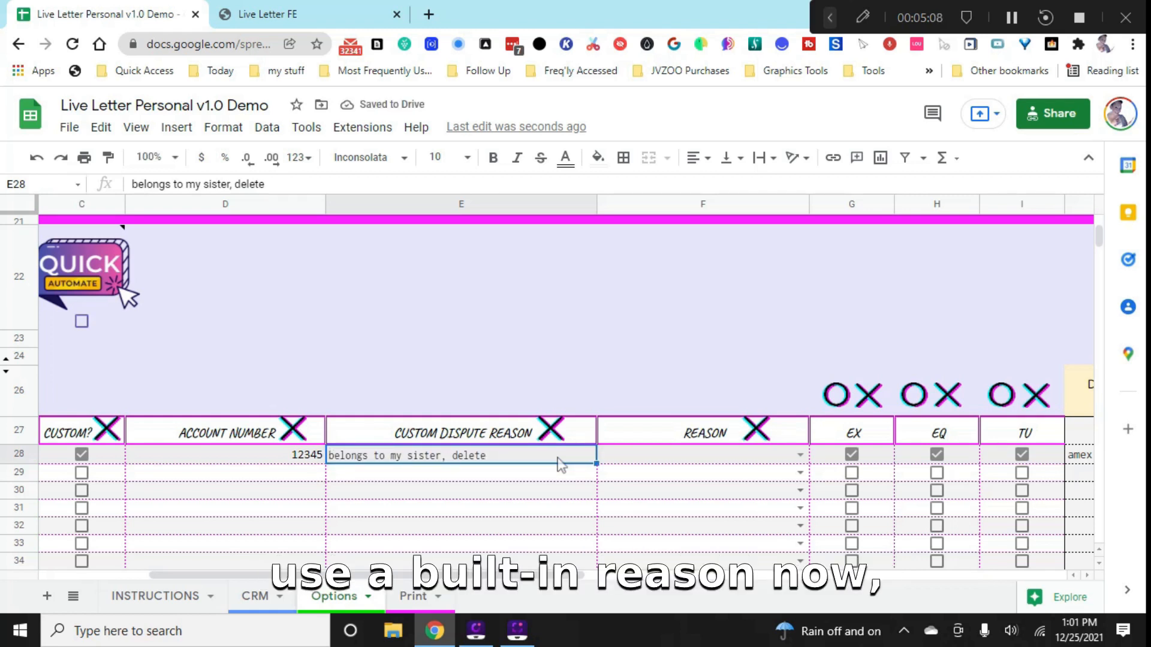
pyautogui.press('Delete')
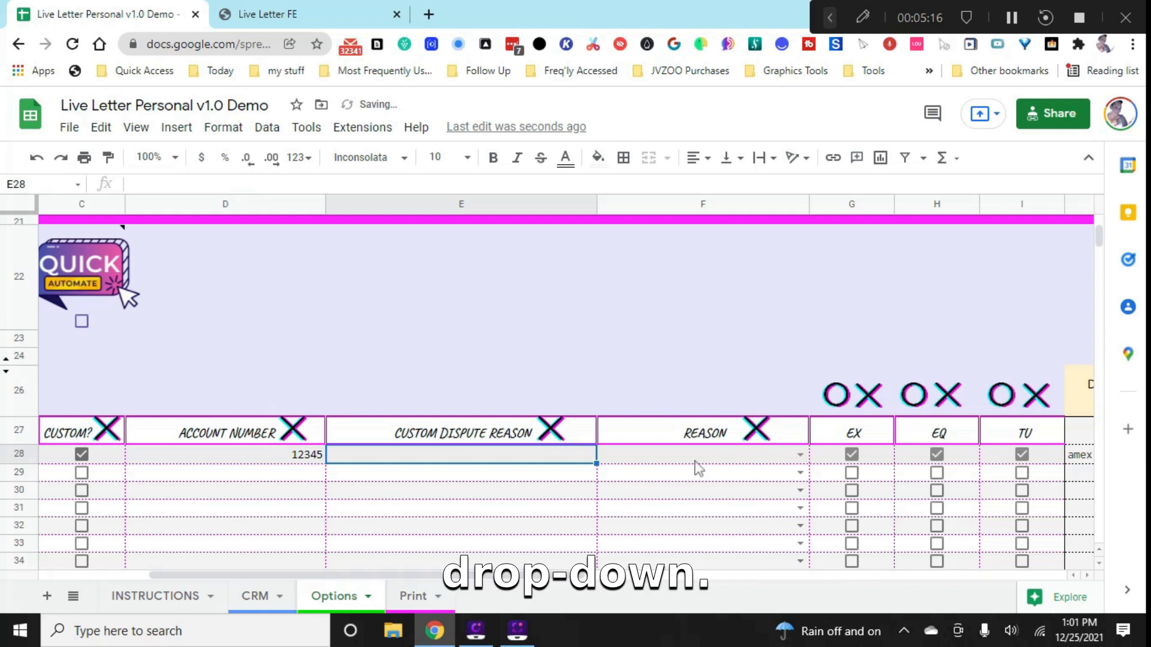
pyautogui.moveTo(714, 462)
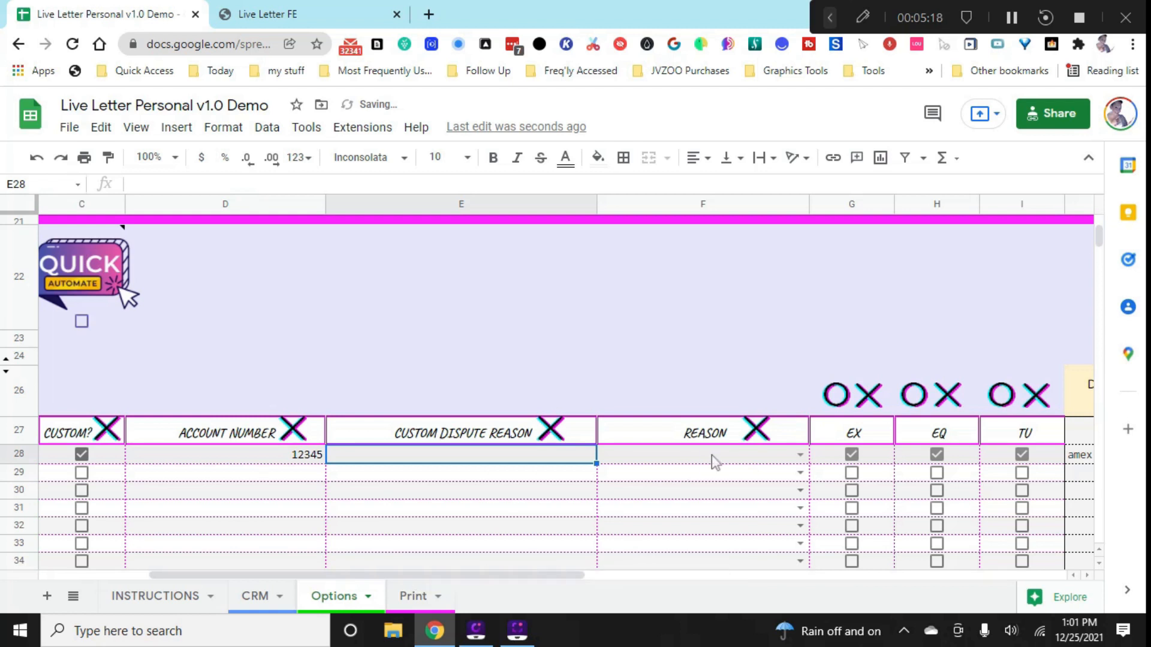
pyautogui.moveTo(808, 457)
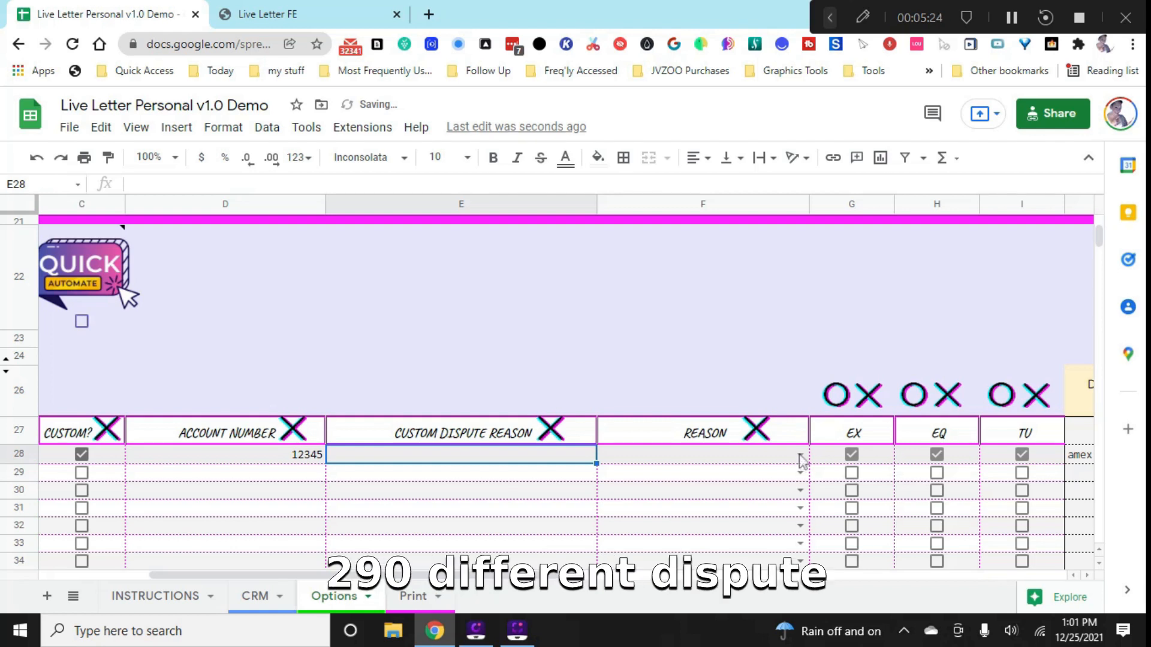
# - Untick Custom for the amex row and browse the built-in Reason dropdown
pyautogui.click(700, 454)
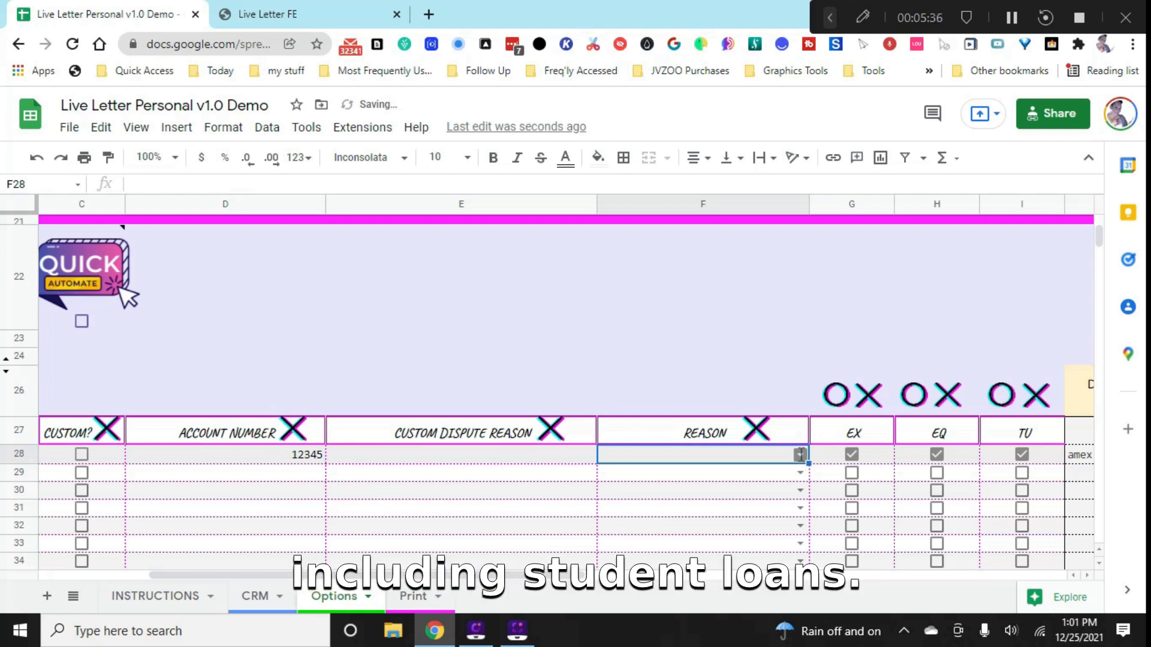
pyautogui.click(799, 454)
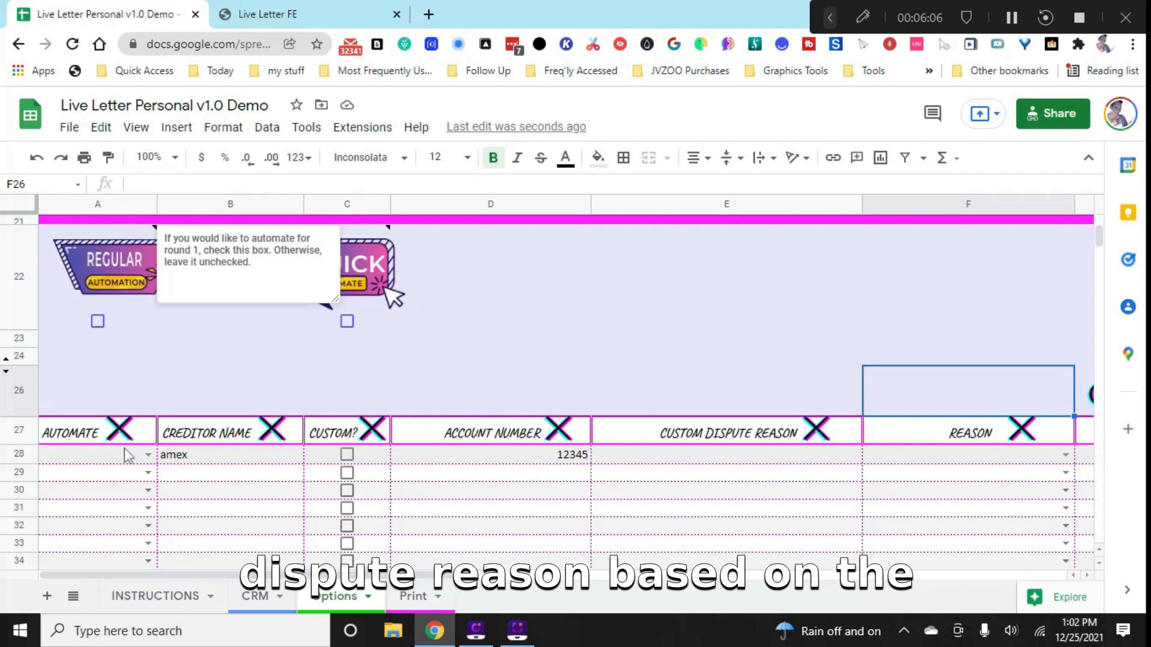
# - Choose Chargeoff 1C in the amex row's Automate dropdown and tick regular automation
pyautogui.click(96, 455)
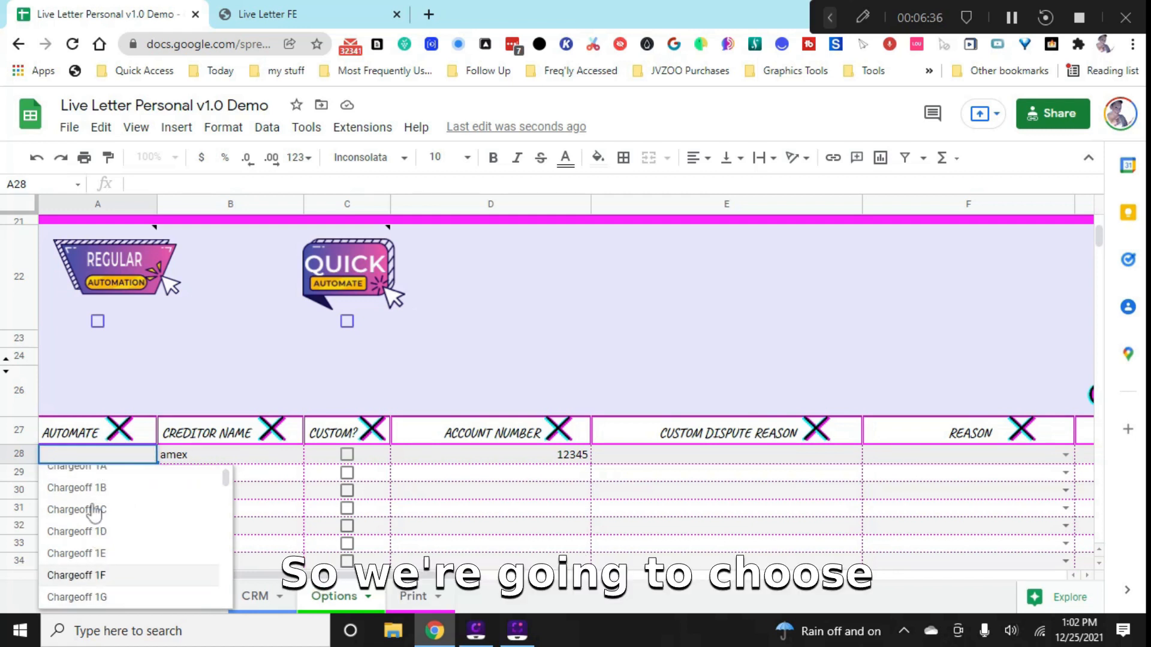
pyautogui.moveTo(94, 509)
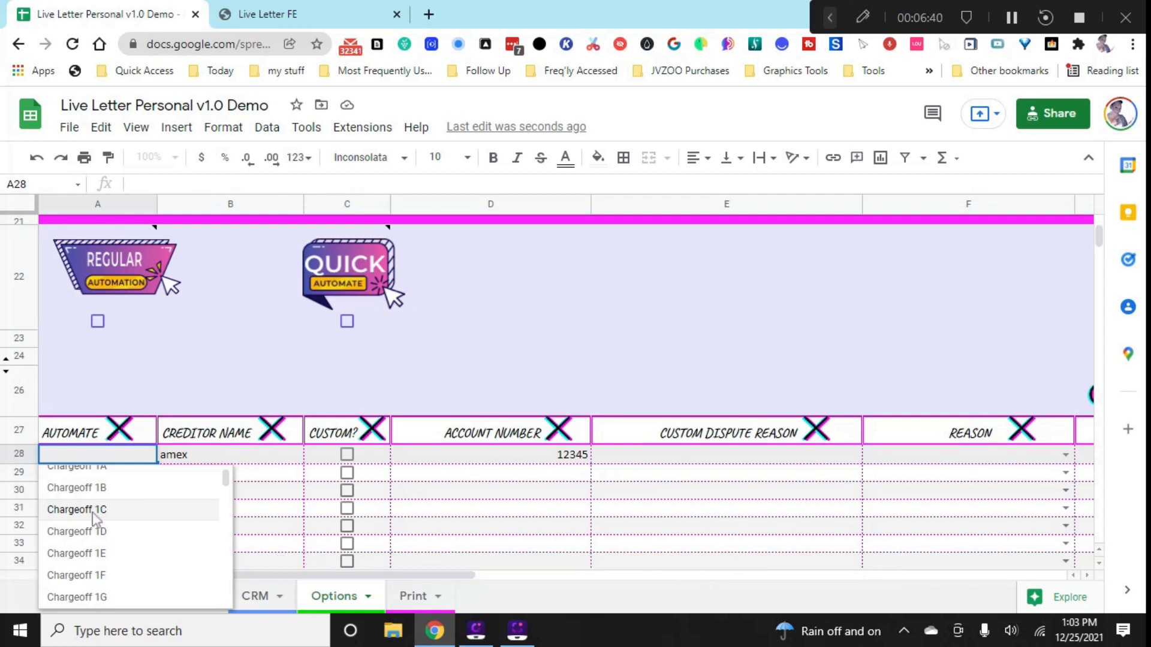
pyautogui.click(77, 509)
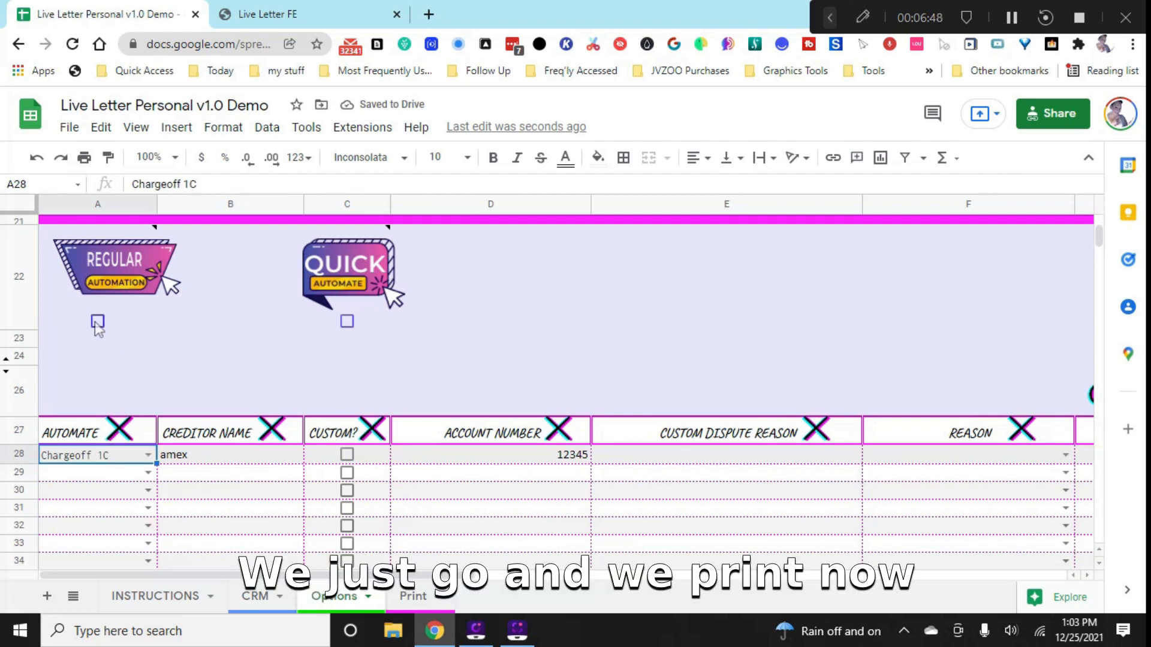
pyautogui.click(98, 324)
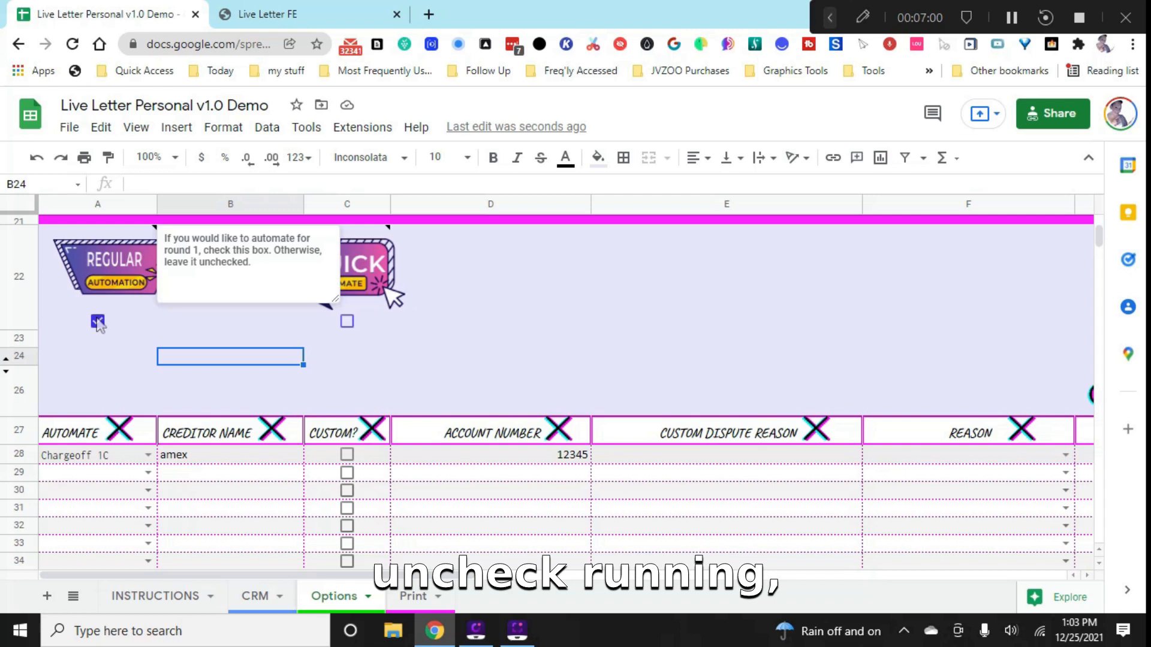
pyautogui.click(98, 322)
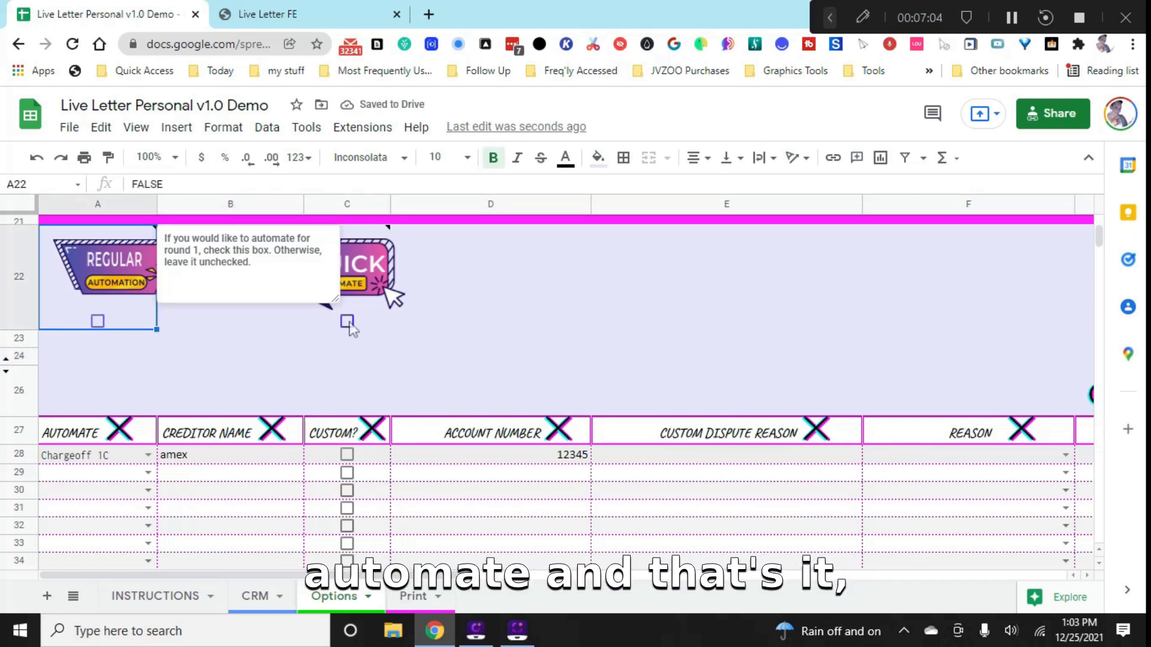
pyautogui.click(347, 321)
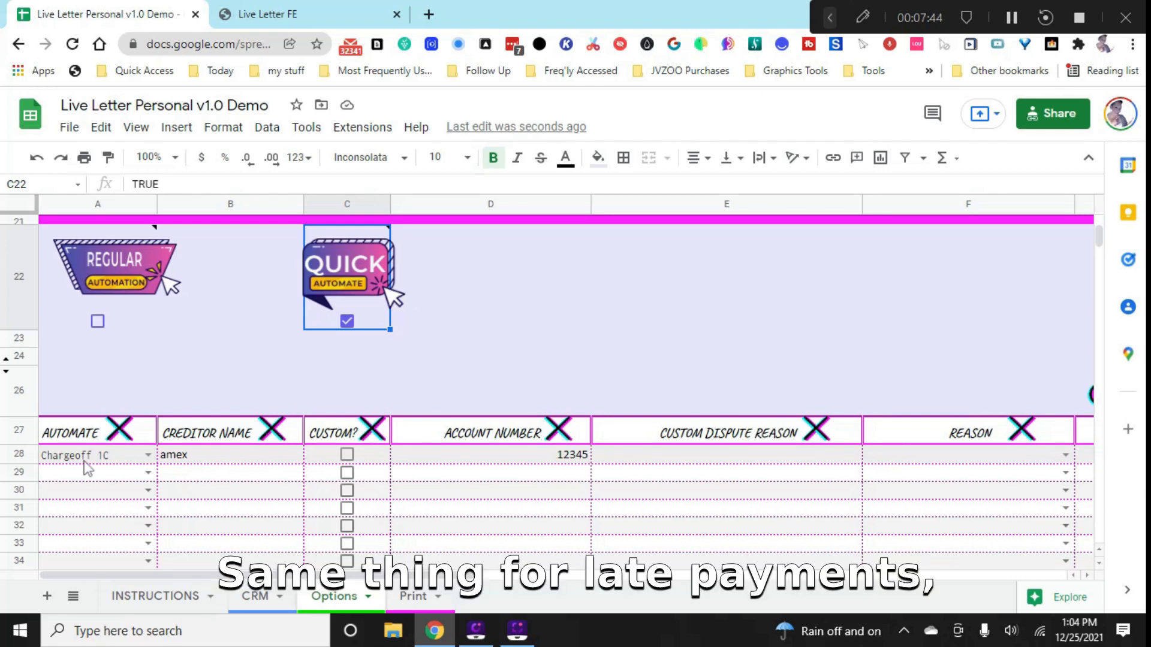
pyautogui.moveTo(175, 502)
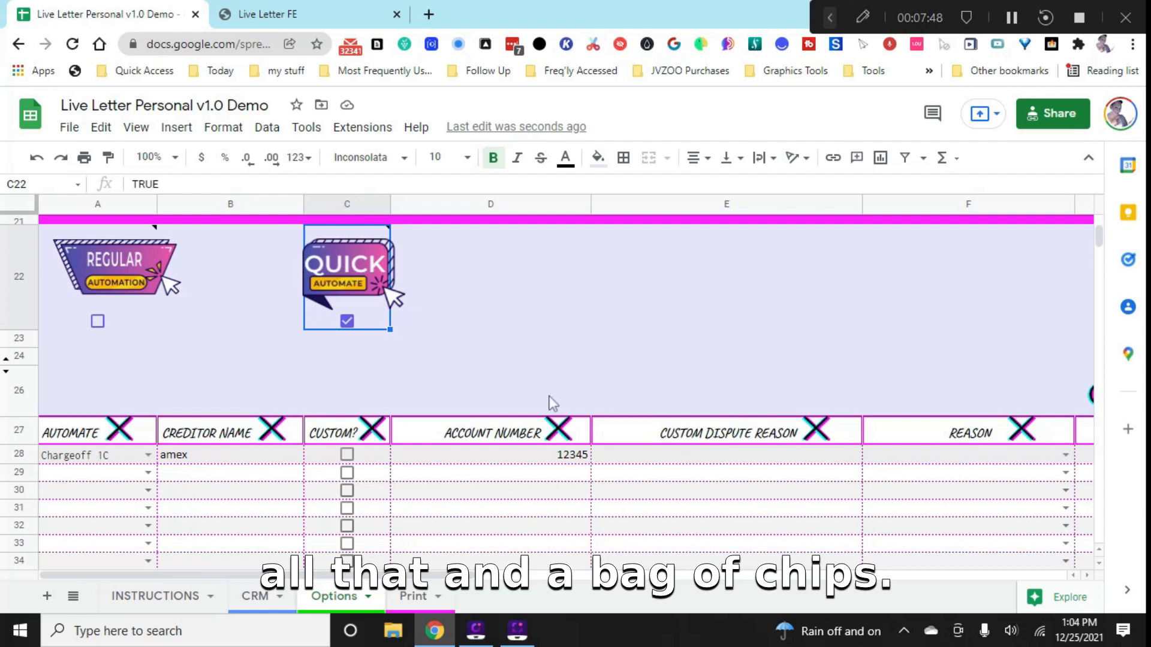
pyautogui.moveTo(327, 361)
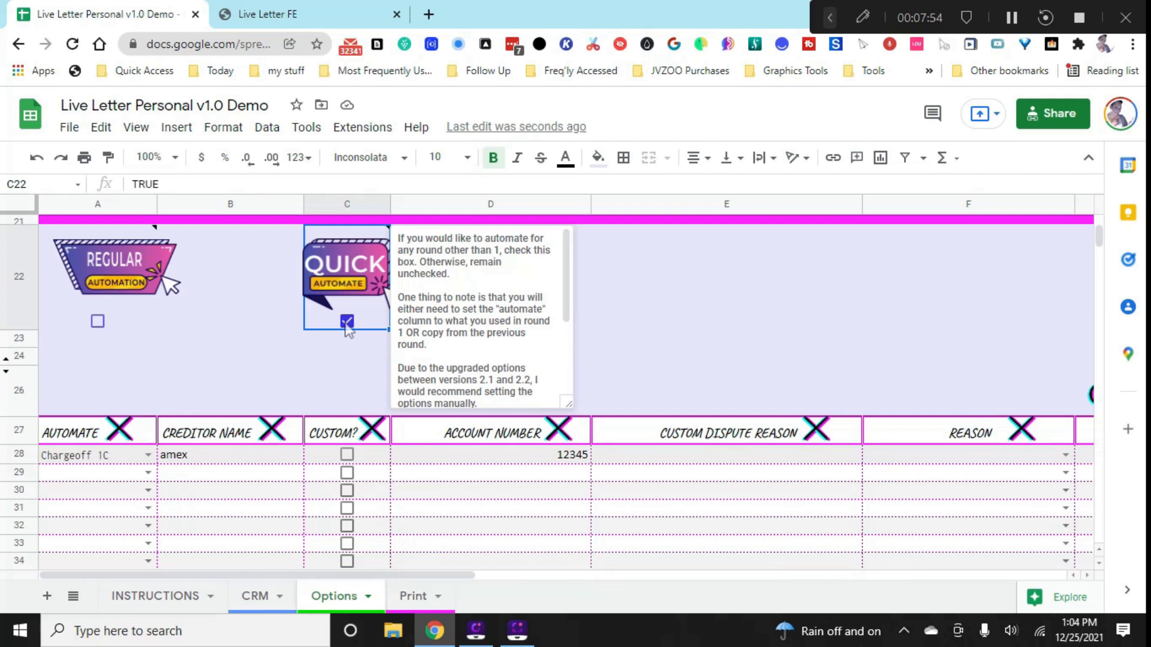
pyautogui.click(346, 322)
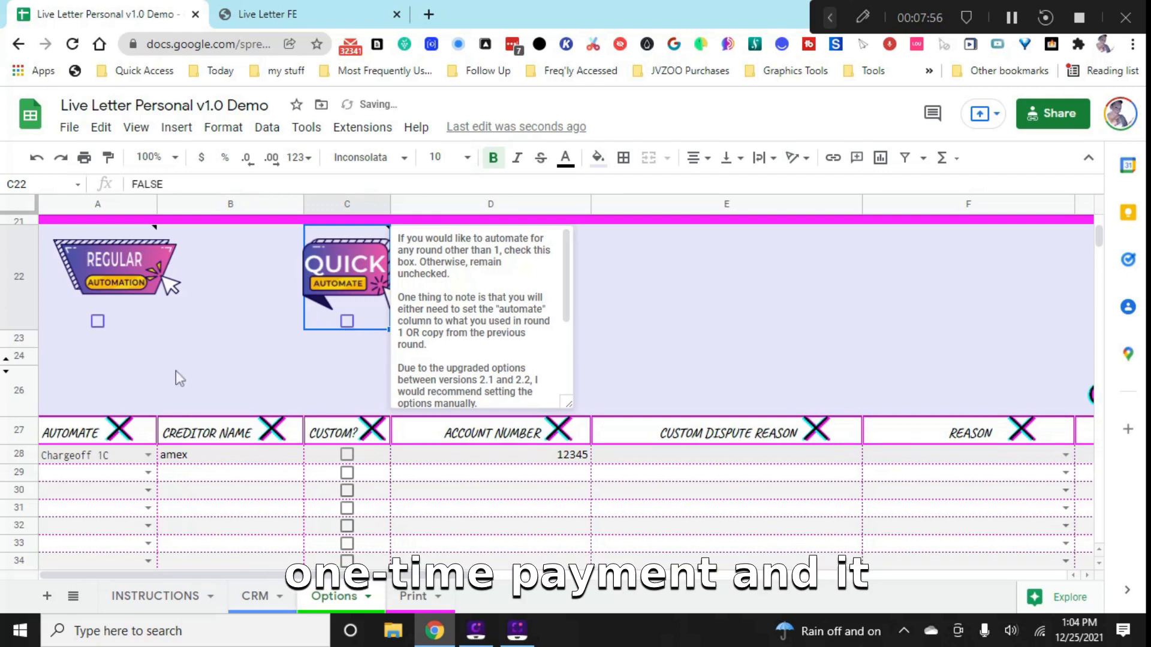
pyautogui.click(230, 389)
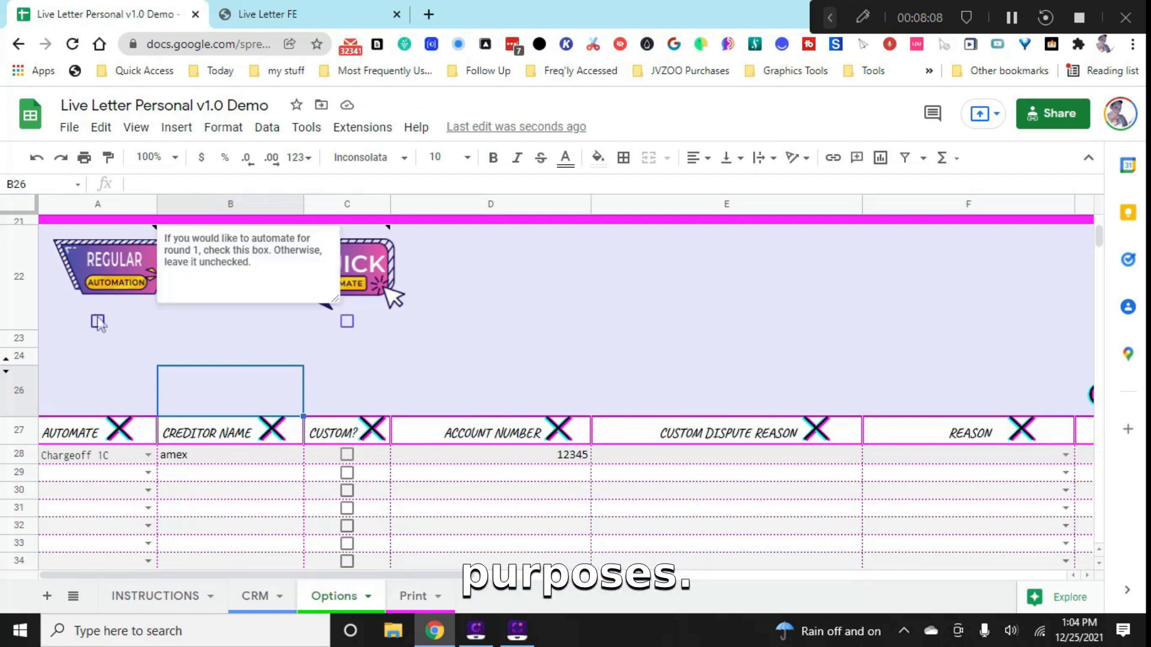
# - Re-tick the Regular Automation checkbox in A22 and view the Print sheet
pyautogui.click(98, 322)
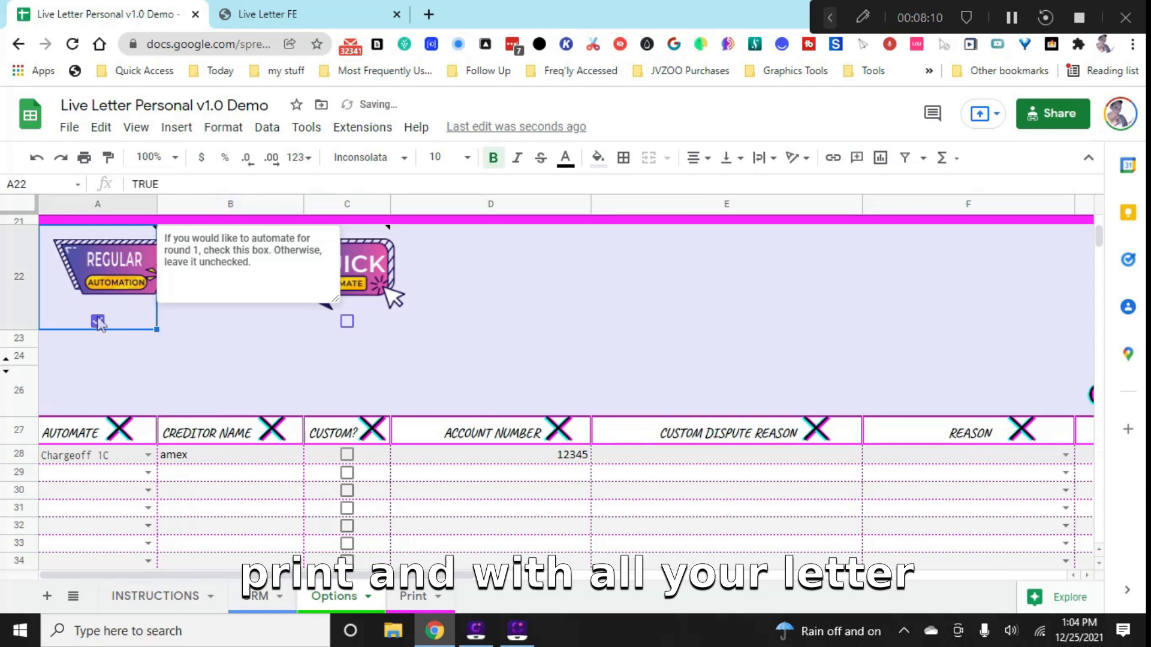
pyautogui.click(98, 321)
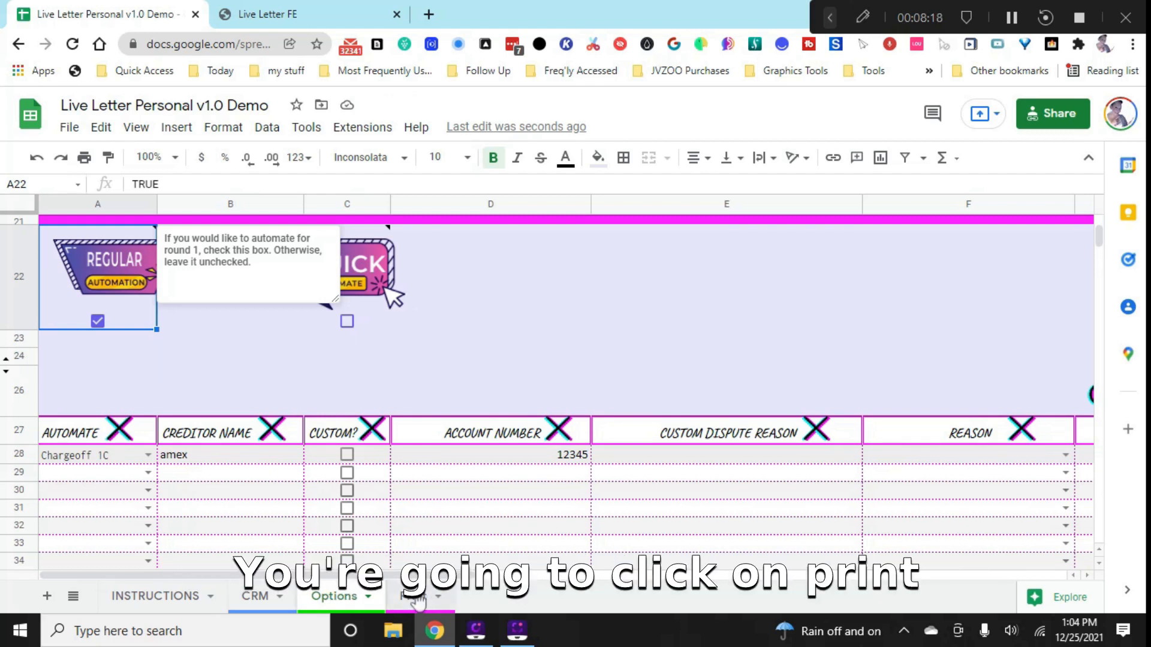
pyautogui.click(412, 596)
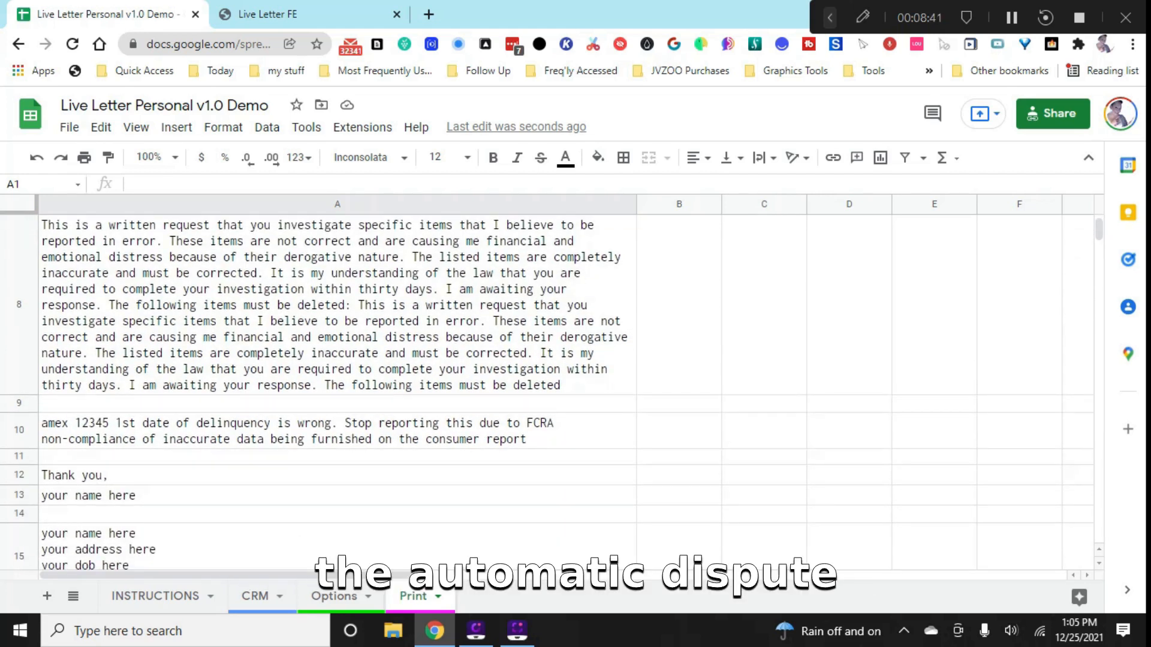
# - Scroll through the generated letter listing amex 12345's delinquency-date reason
pyautogui.scroll(-3)
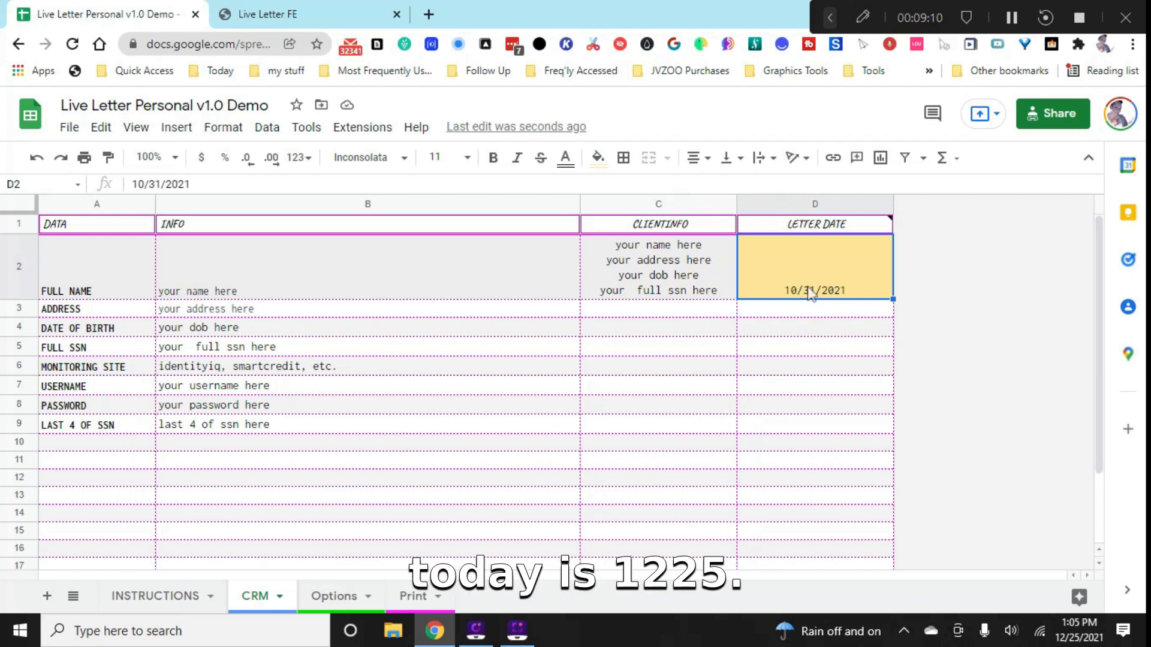
# - Enter 12/25 as the Letter Date in cell D2 of the CRM sheet
pyautogui.write('12/25')
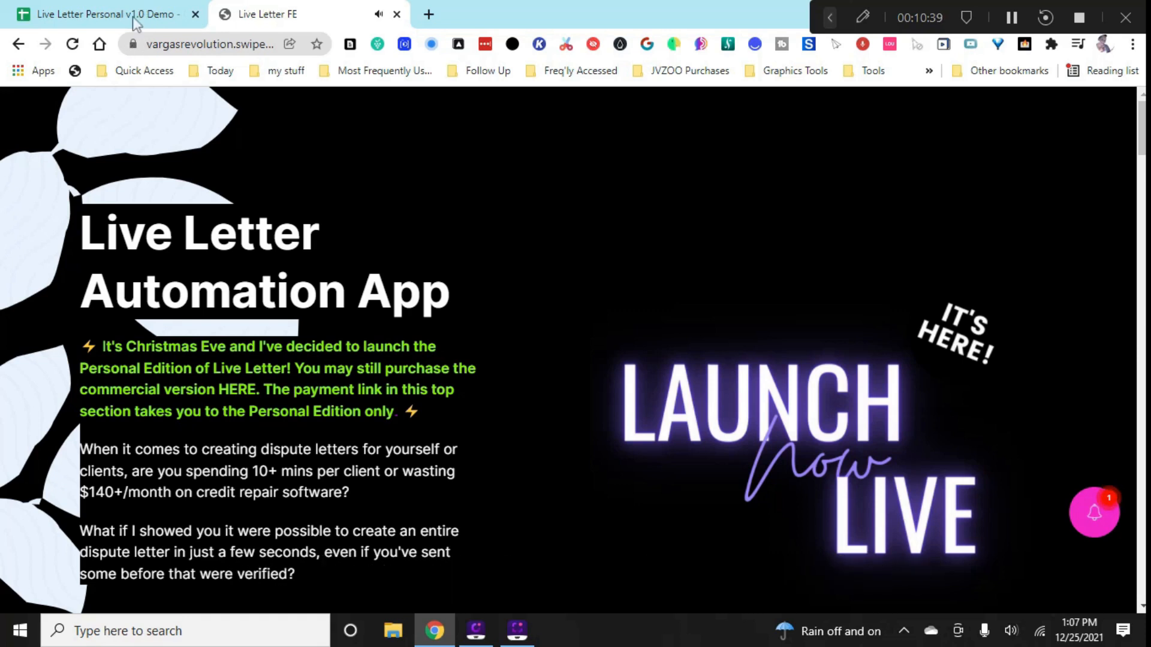
pyautogui.click(103, 13)
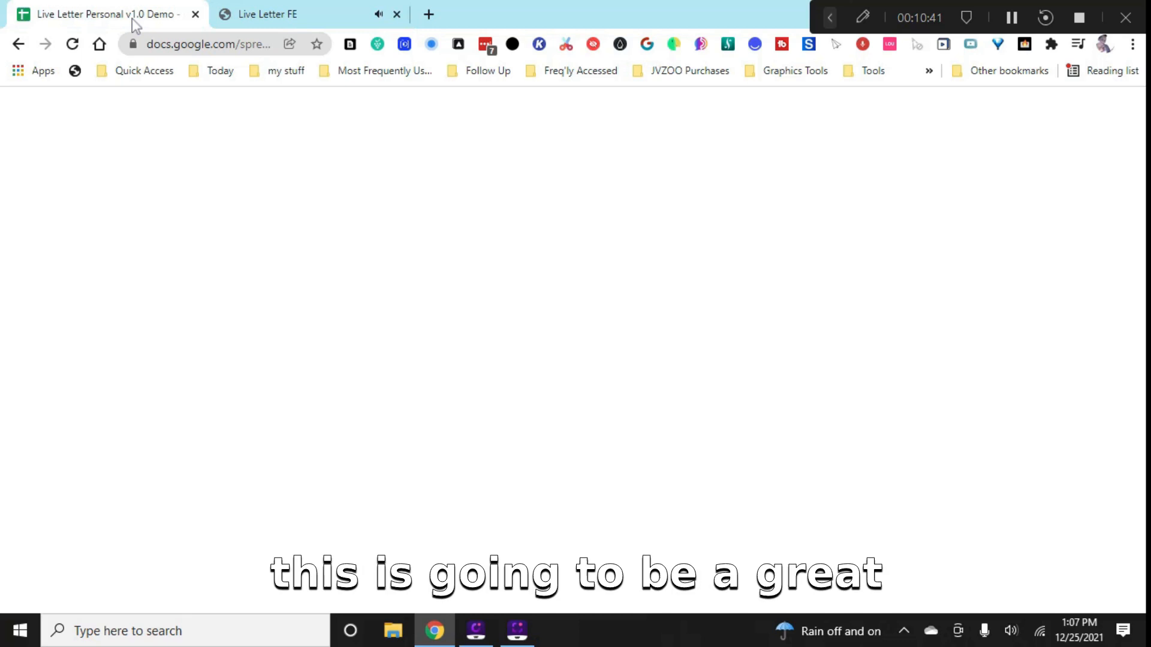
pyautogui.click(268, 14)
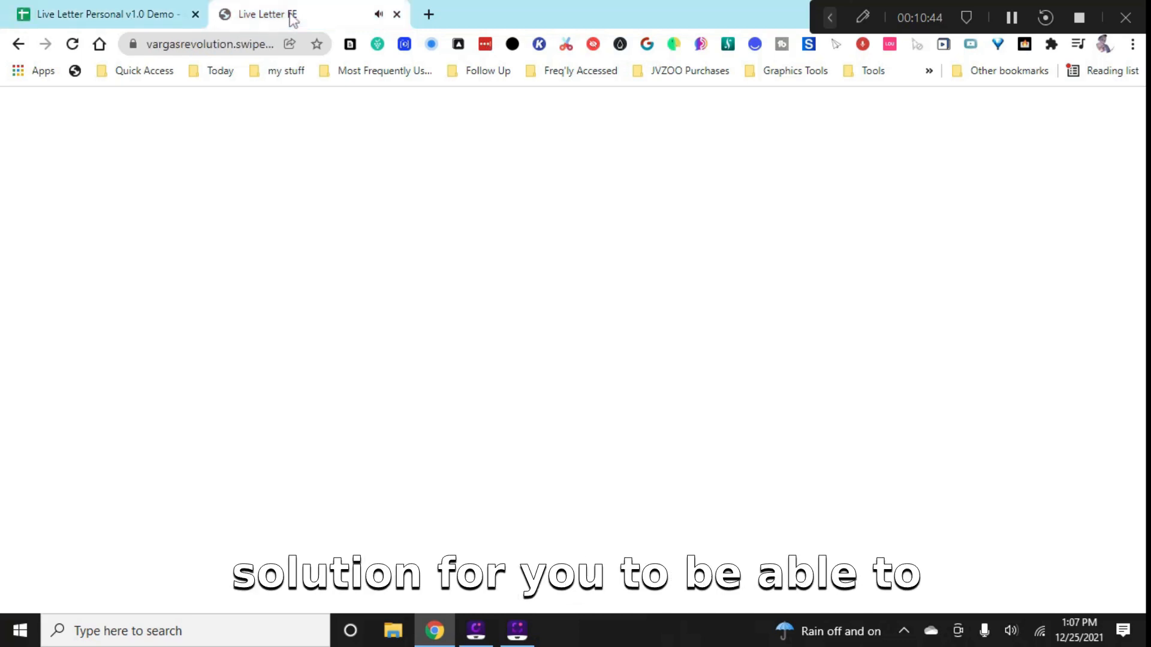